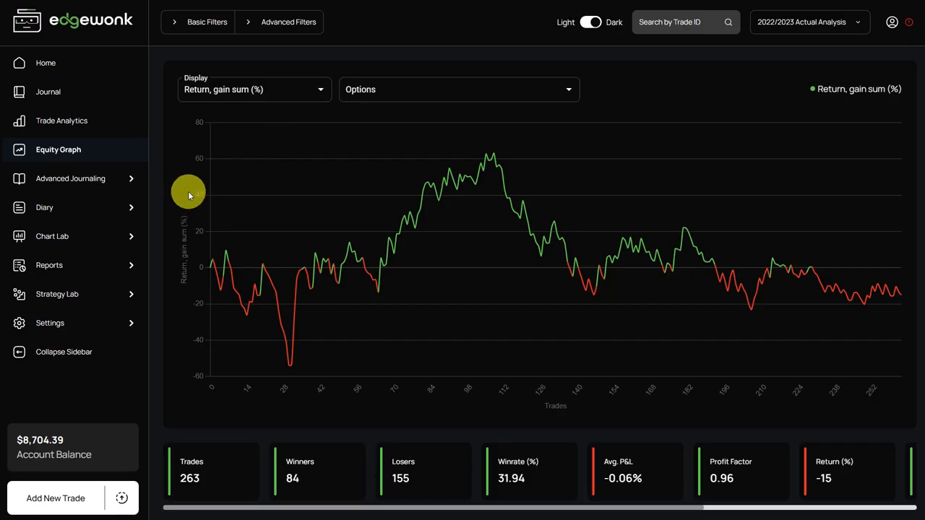
mouse_move(862, 200)
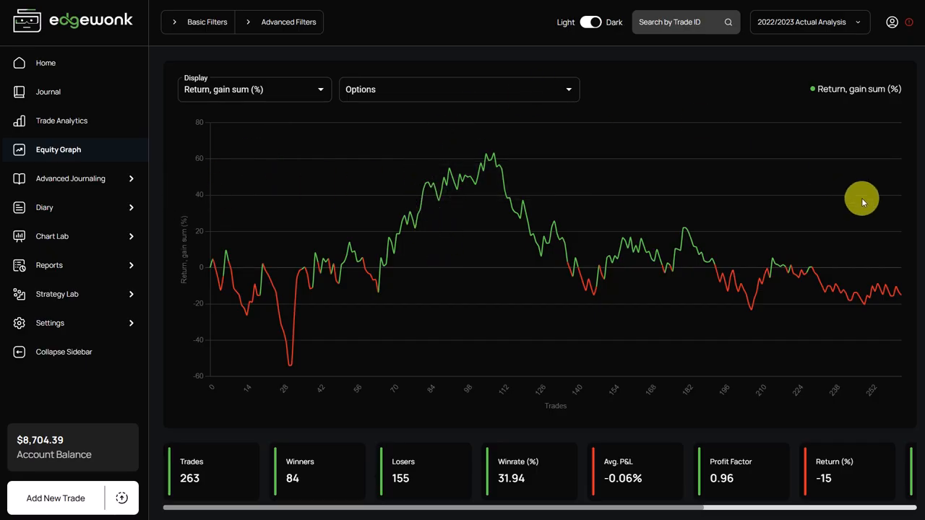
mouse_move(475, 253)
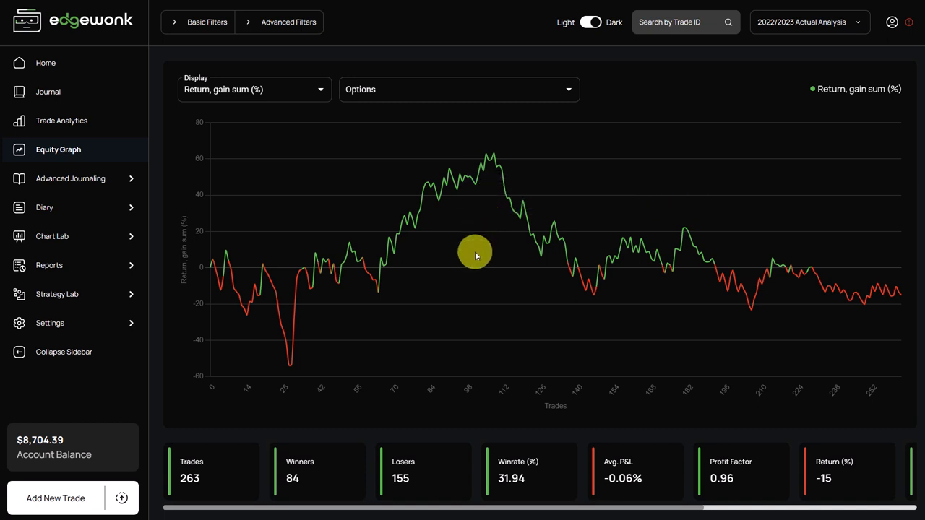
mouse_move(795, 322)
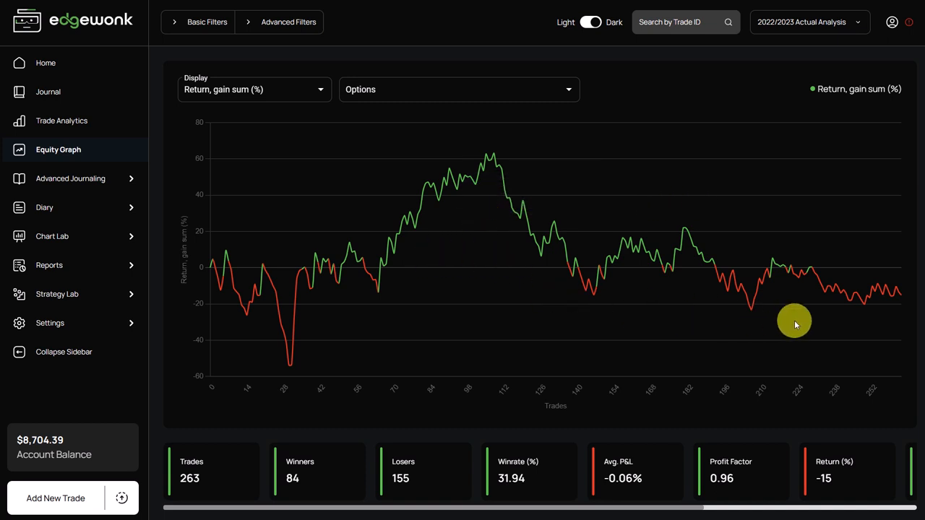
mouse_move(836, 493)
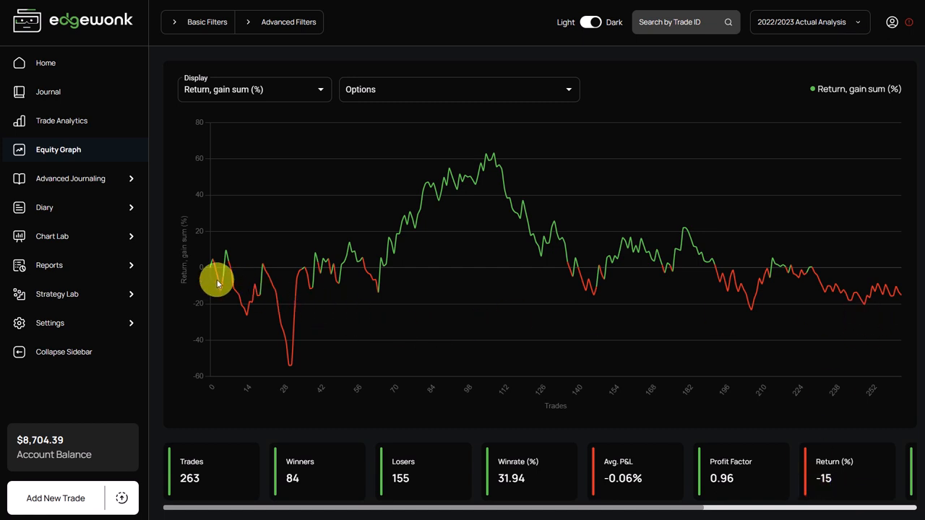
mouse_move(260, 260)
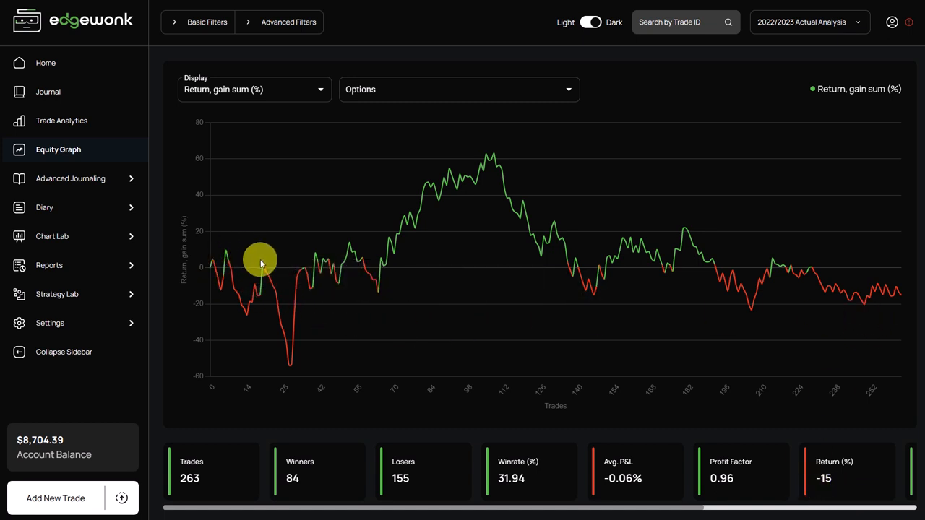
mouse_move(266, 271)
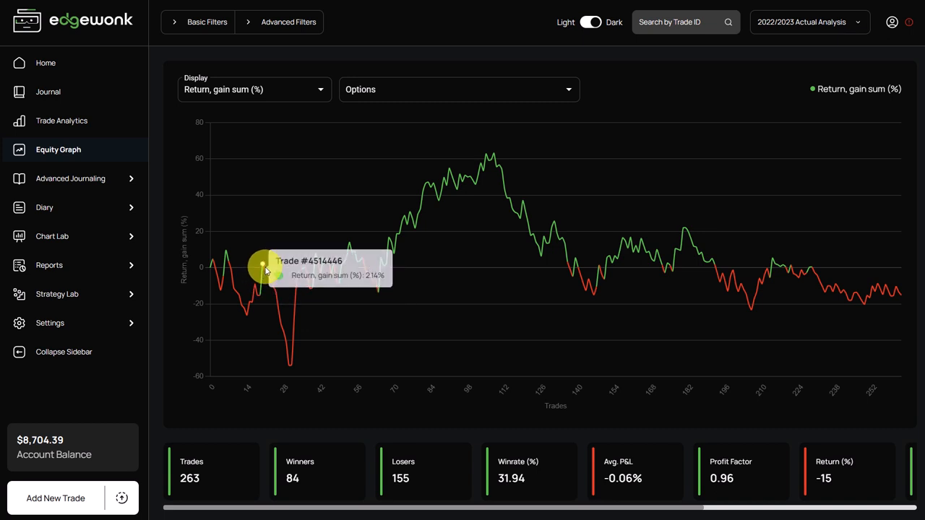
mouse_move(287, 363)
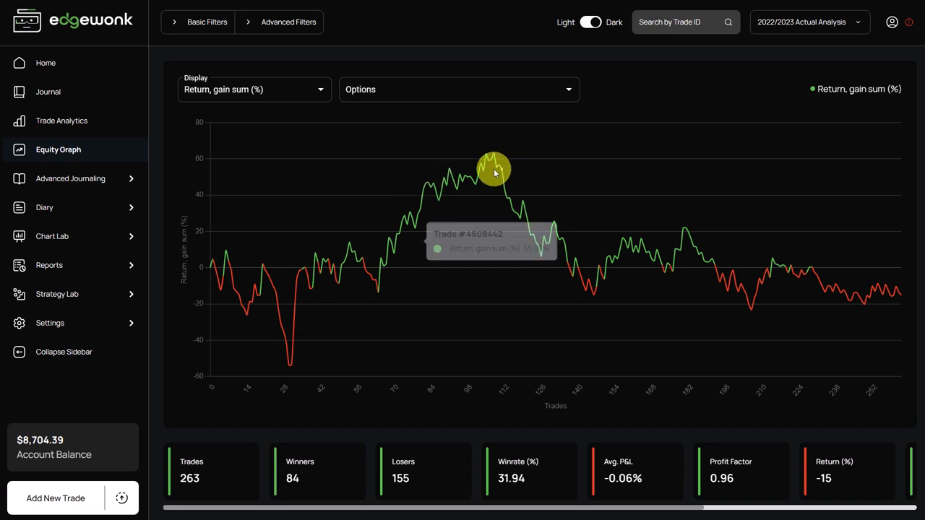
mouse_move(495, 155)
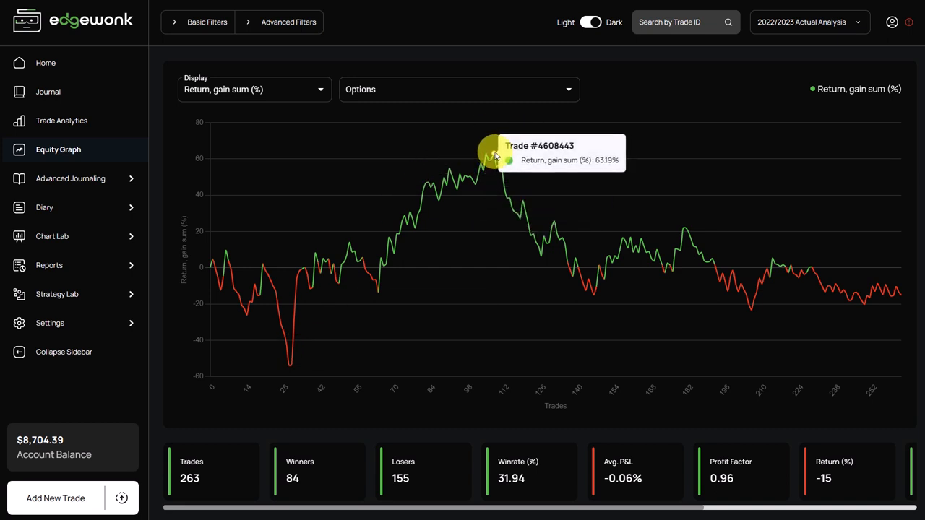
mouse_move(585, 294)
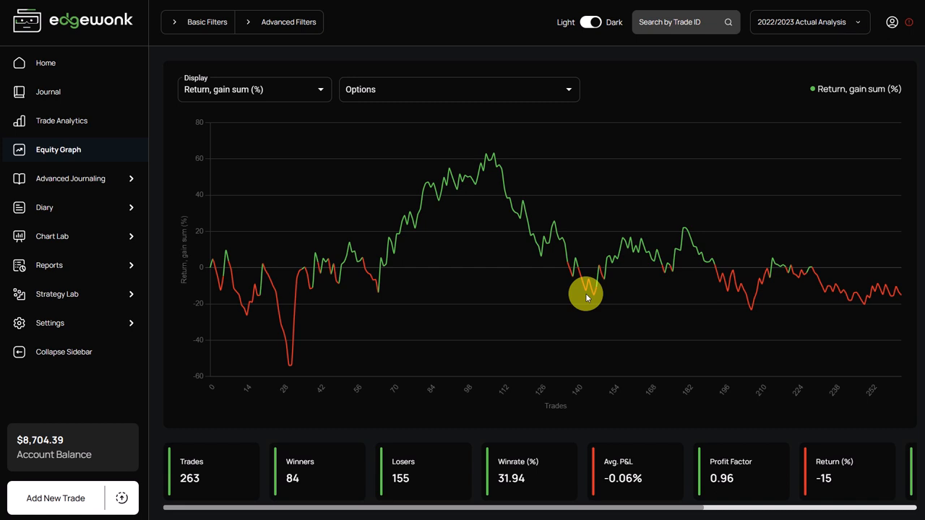
mouse_move(821, 295)
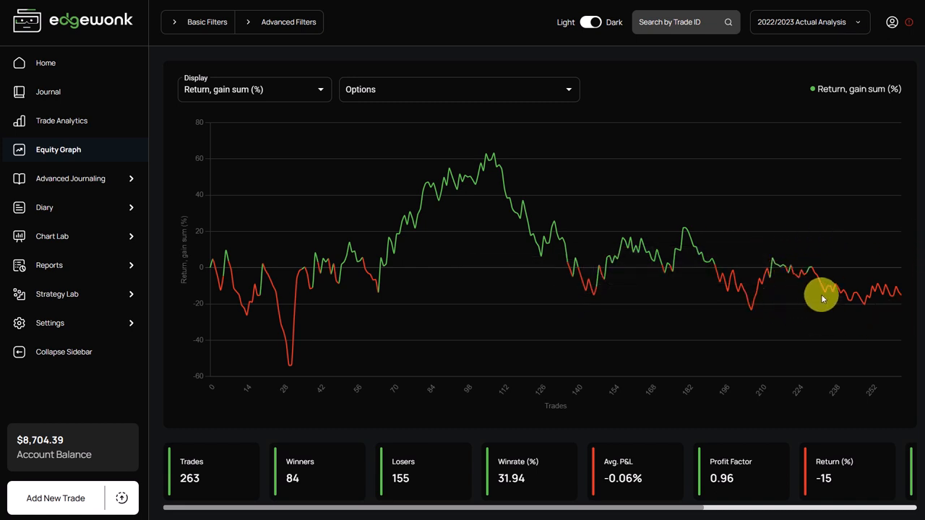
mouse_move(773, 259)
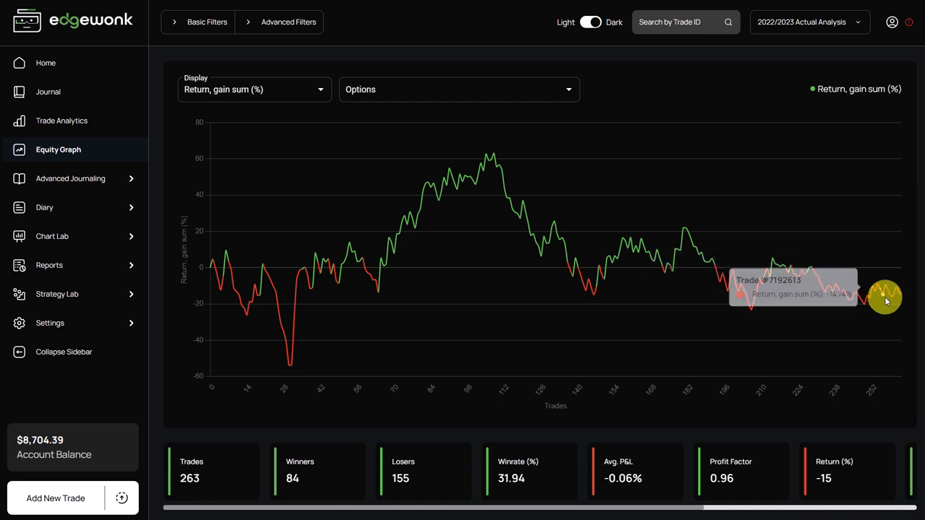
mouse_move(889, 302)
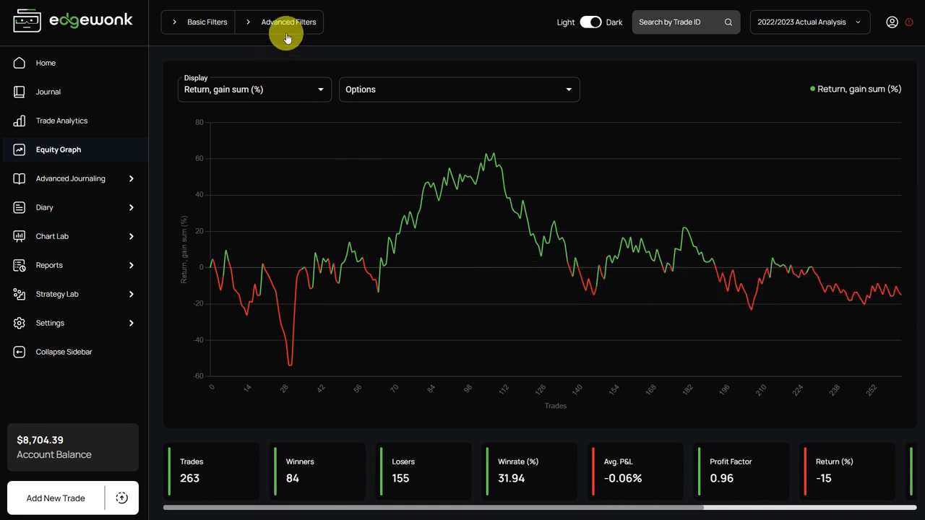
Apply the Valid Trade filter in Custom Statistics, then remove it again
left_click(288, 21)
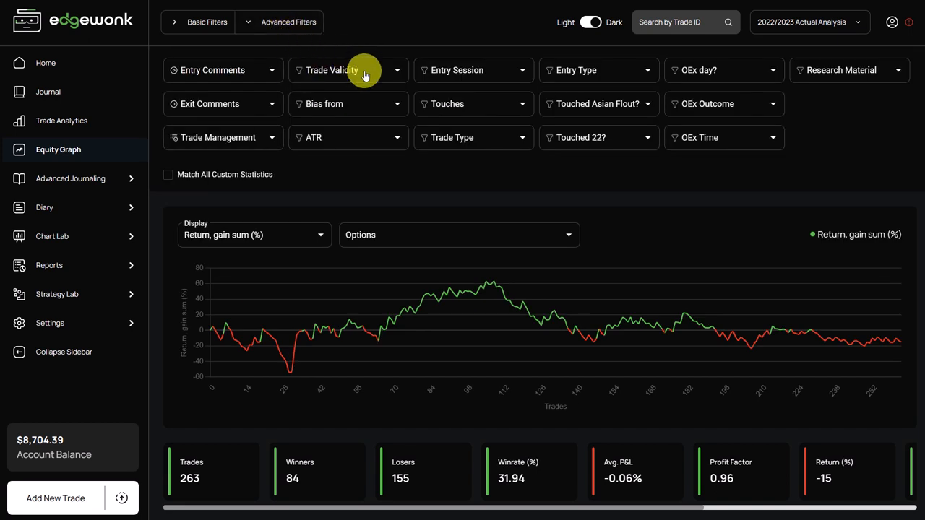
mouse_move(332, 78)
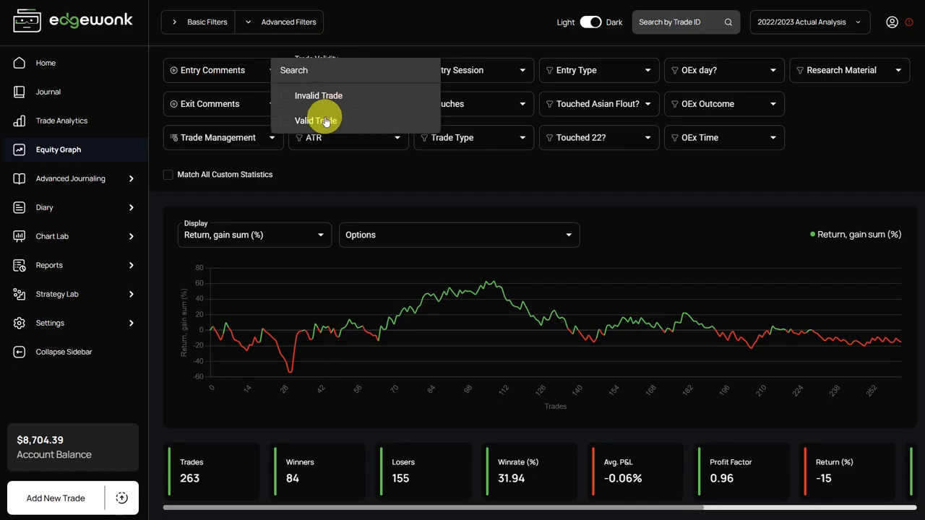
left_click(315, 120)
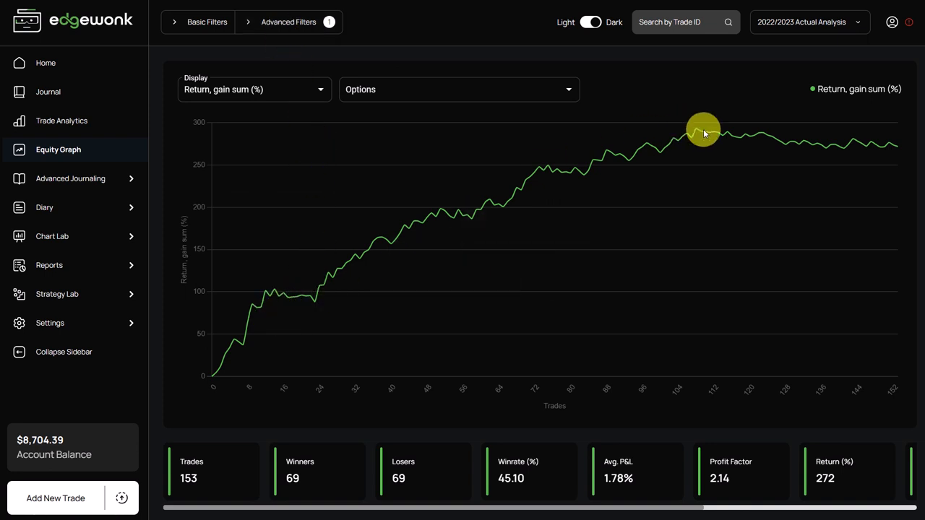
mouse_move(900, 148)
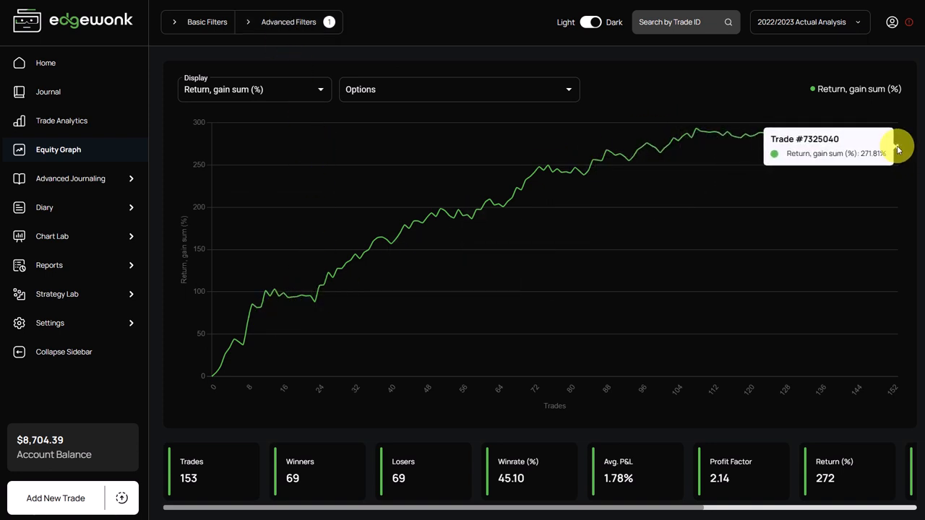
mouse_move(906, 151)
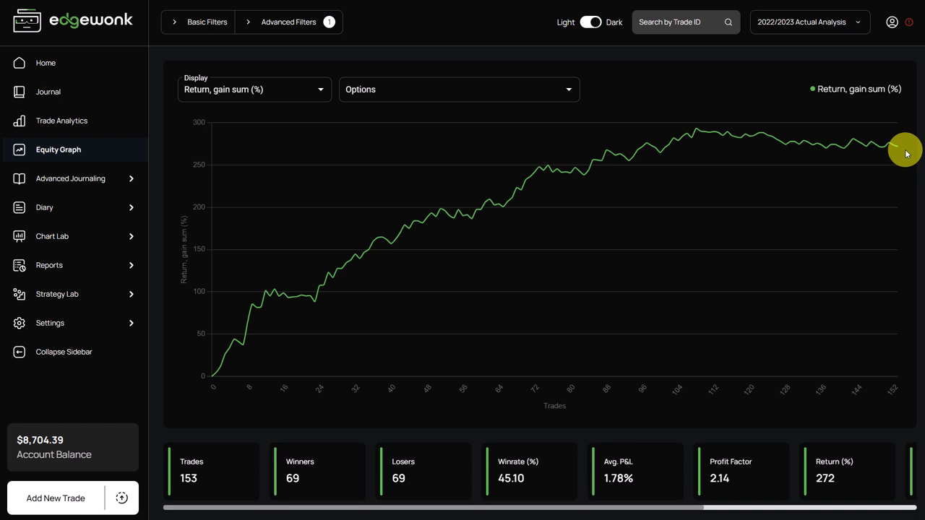
left_click(288, 22)
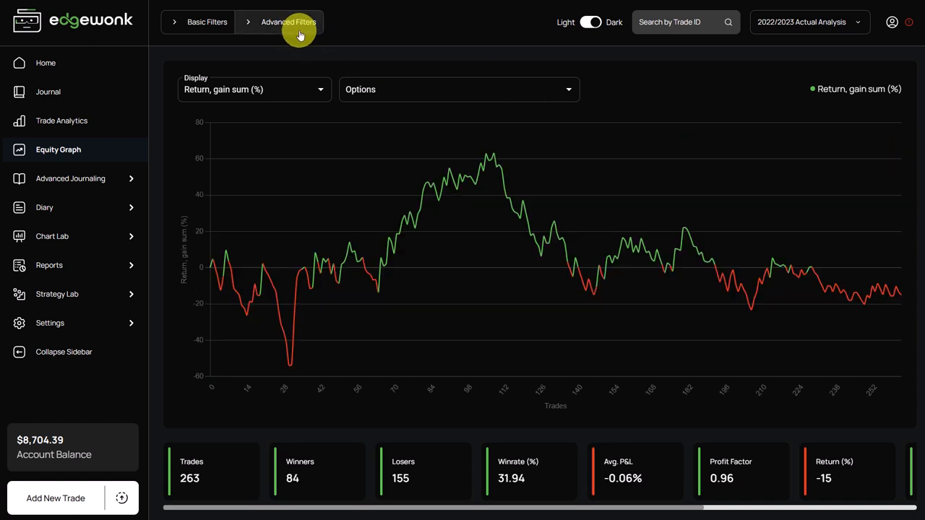
mouse_move(274, 51)
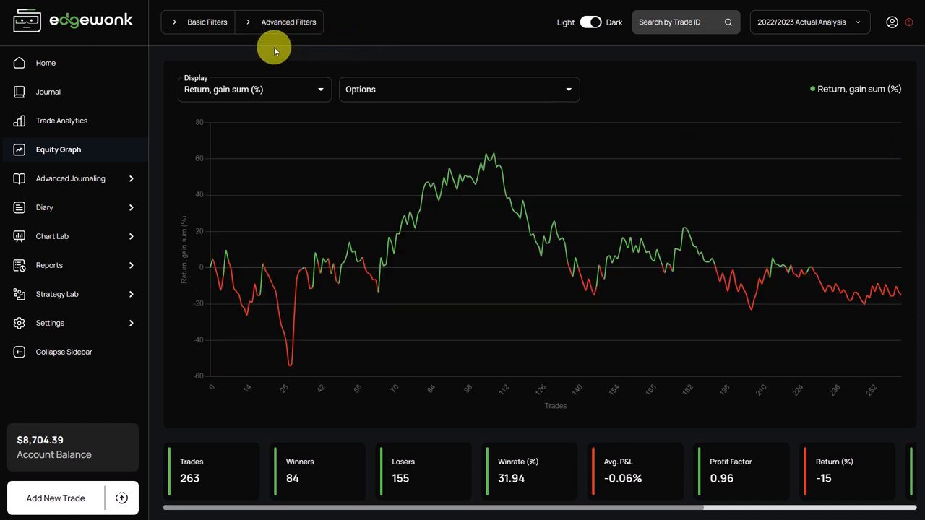
mouse_move(263, 46)
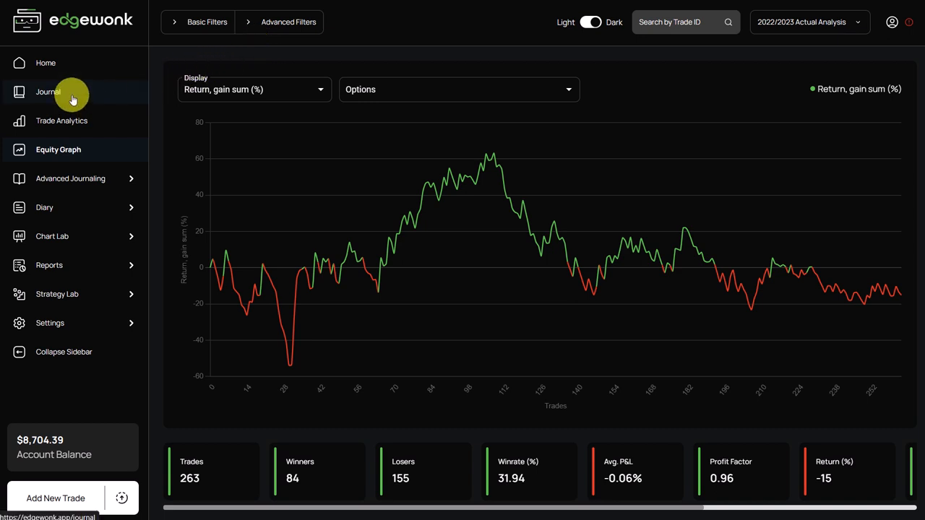
Browse the trade journal list, scrolling across and down through the trades
left_click(49, 92)
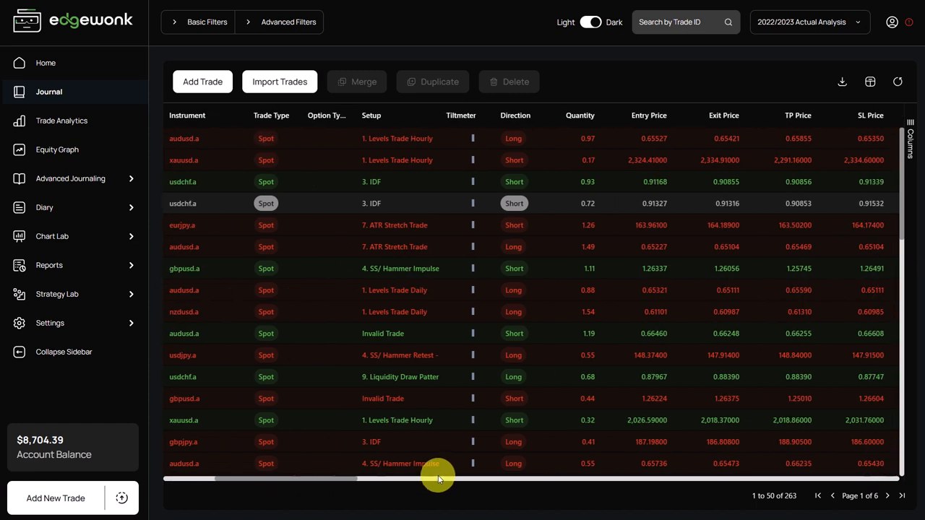
scroll("right", 3)
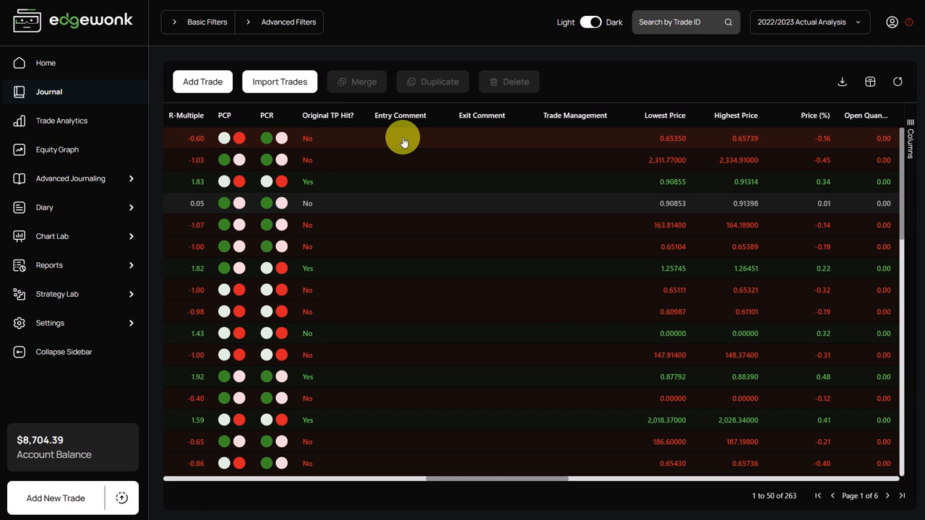
mouse_move(398, 159)
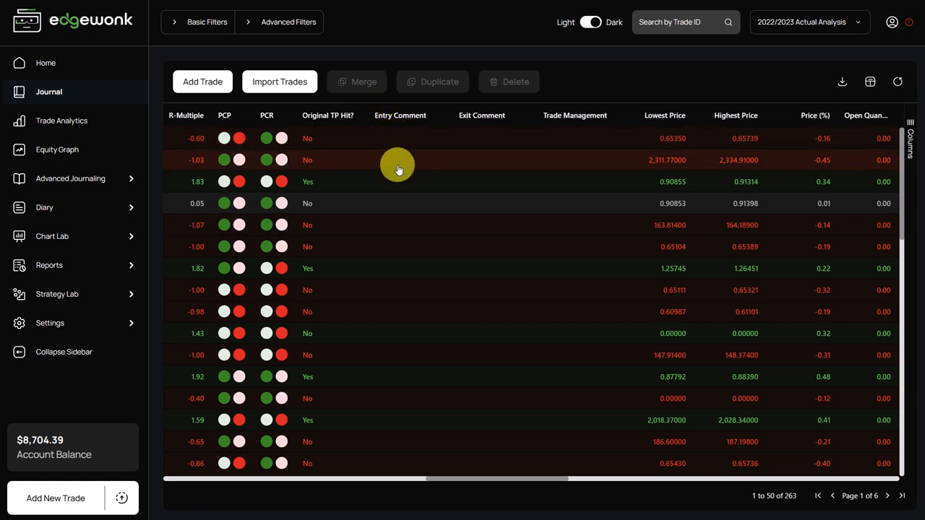
mouse_move(449, 148)
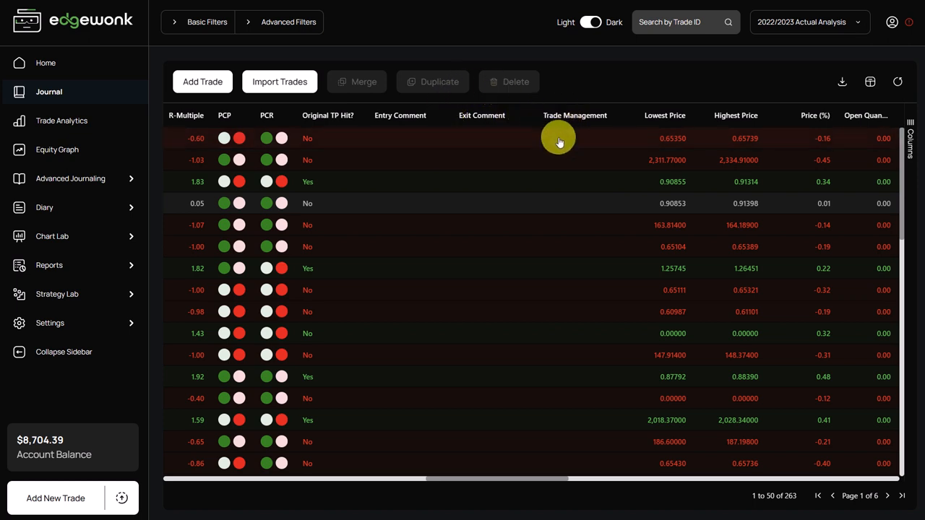
mouse_move(476, 268)
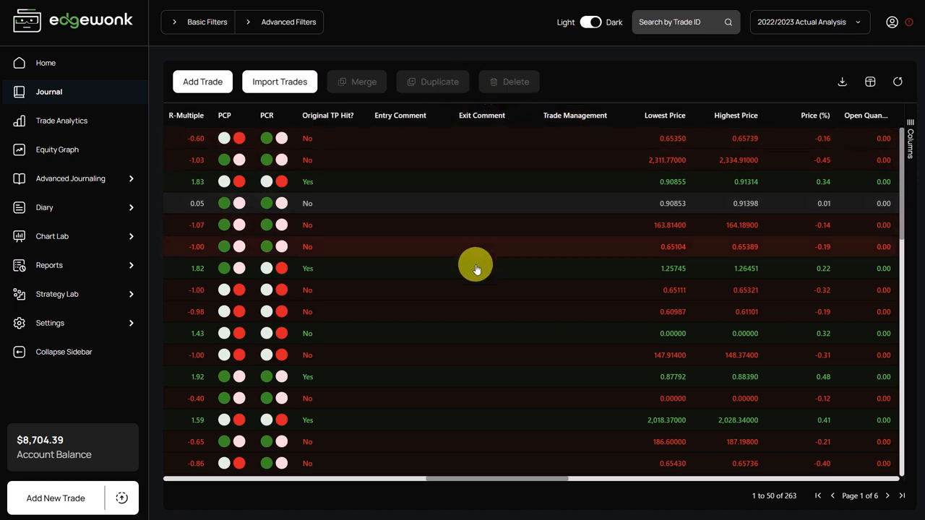
scroll("down", 3)
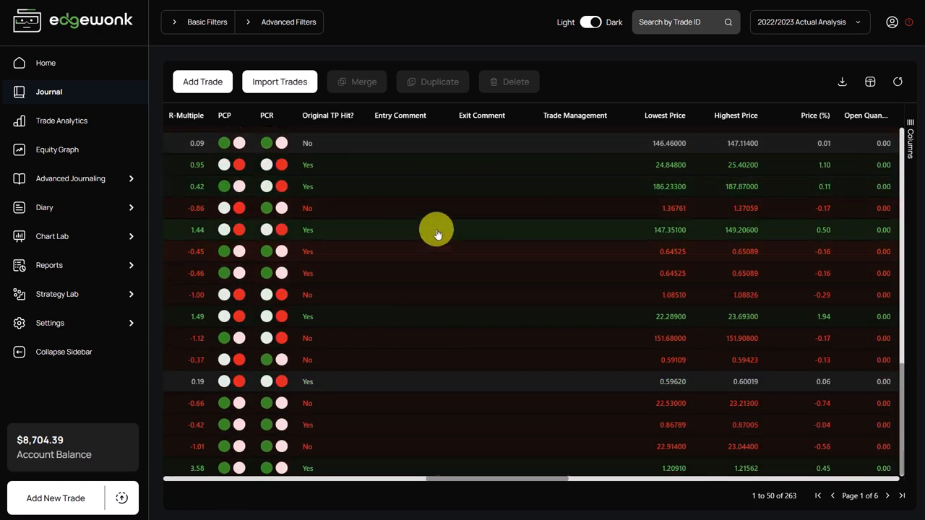
scroll("down", 3)
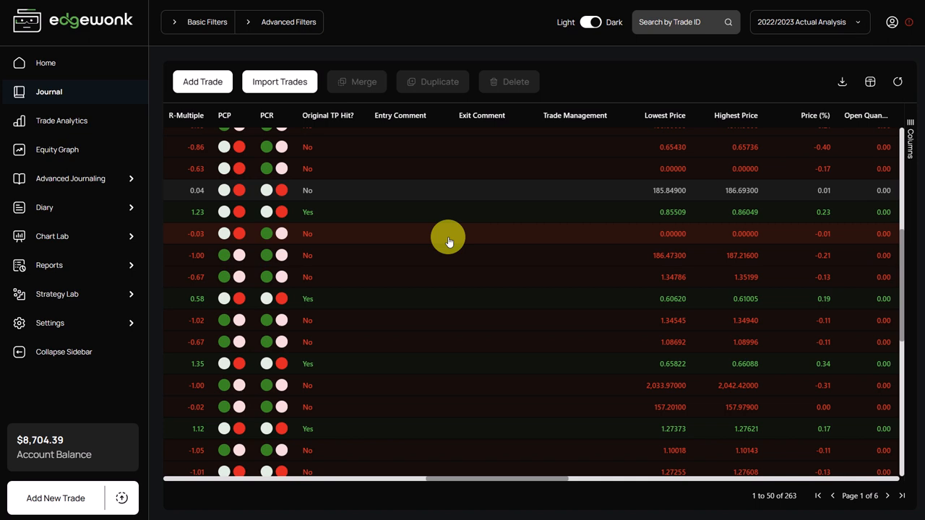
mouse_move(390, 199)
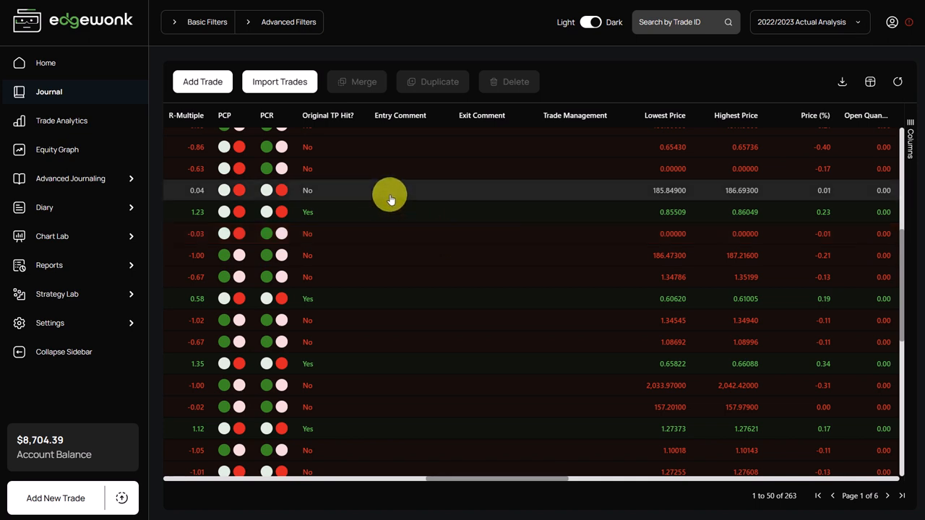
mouse_move(359, 132)
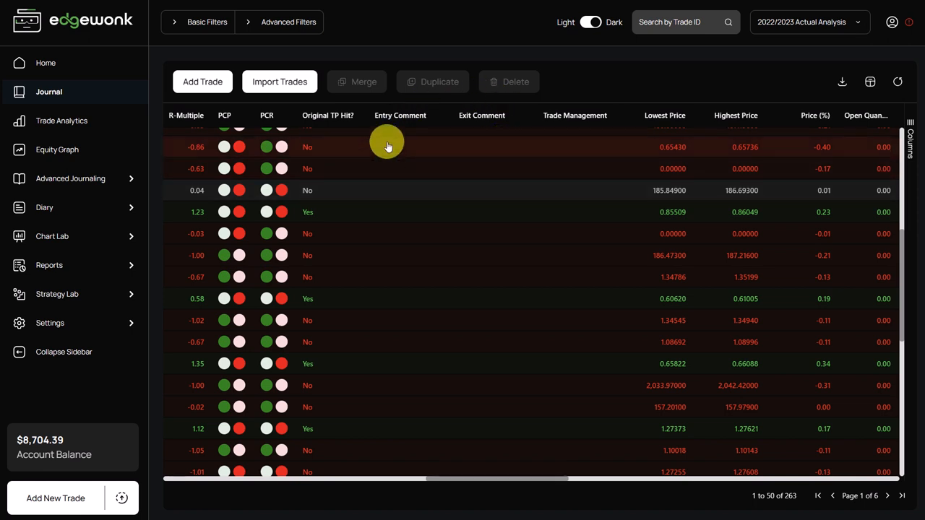
mouse_move(593, 147)
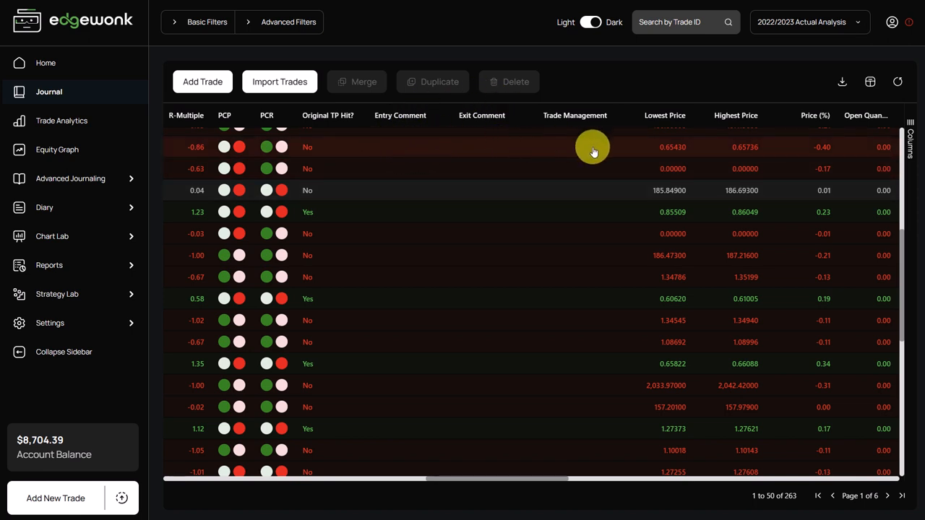
mouse_move(549, 136)
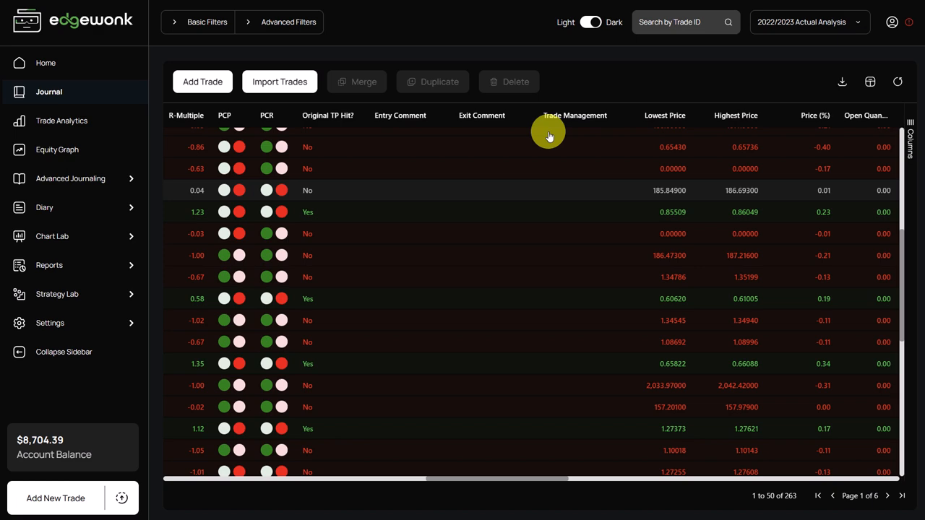
mouse_move(526, 149)
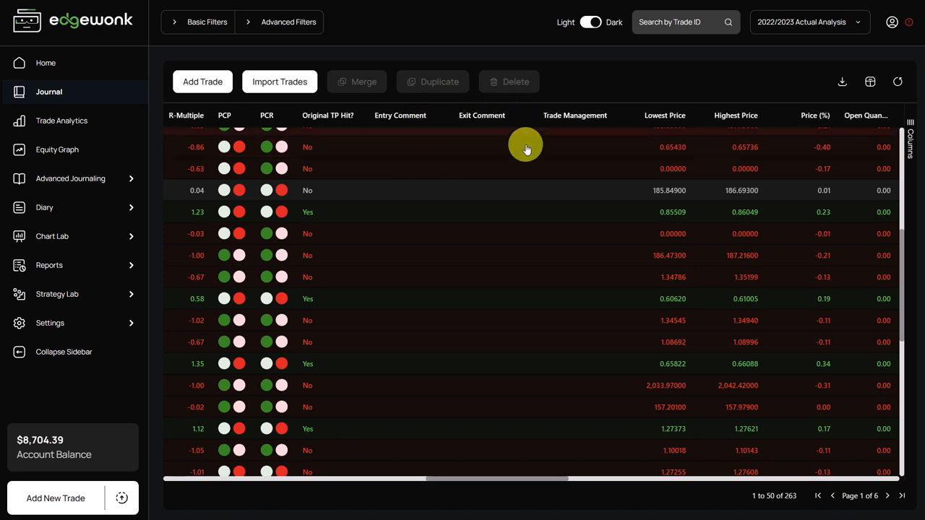
mouse_move(496, 181)
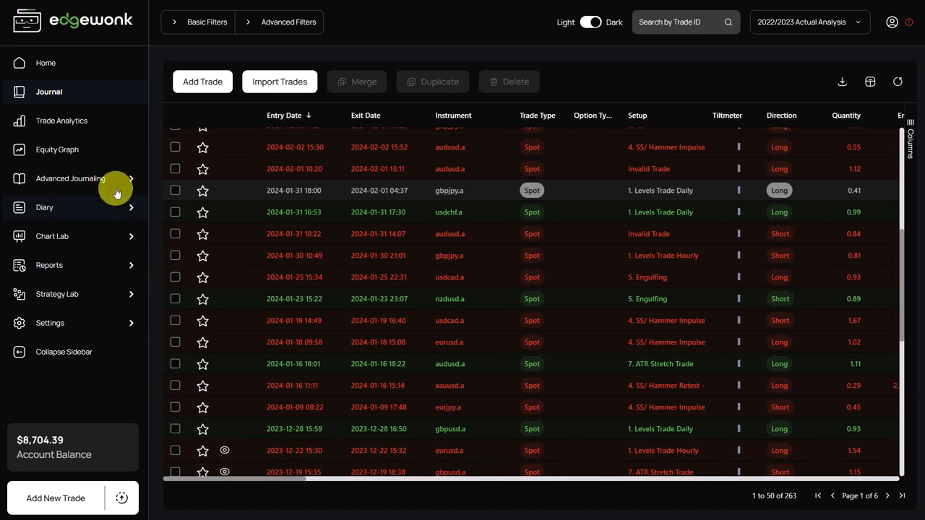
Review the trading calendar for 2022 and 2023, then go to the Chartbook
left_click(56, 294)
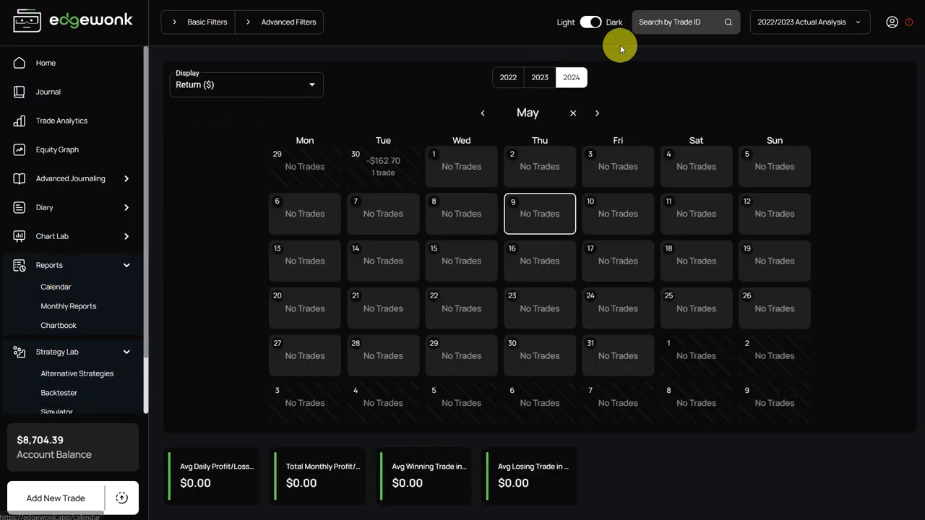
left_click(539, 77)
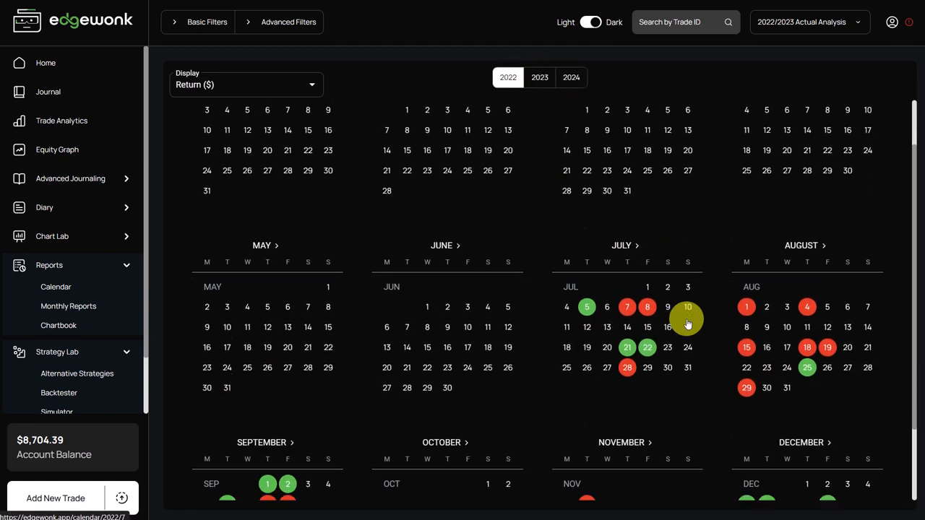
left_click(539, 77)
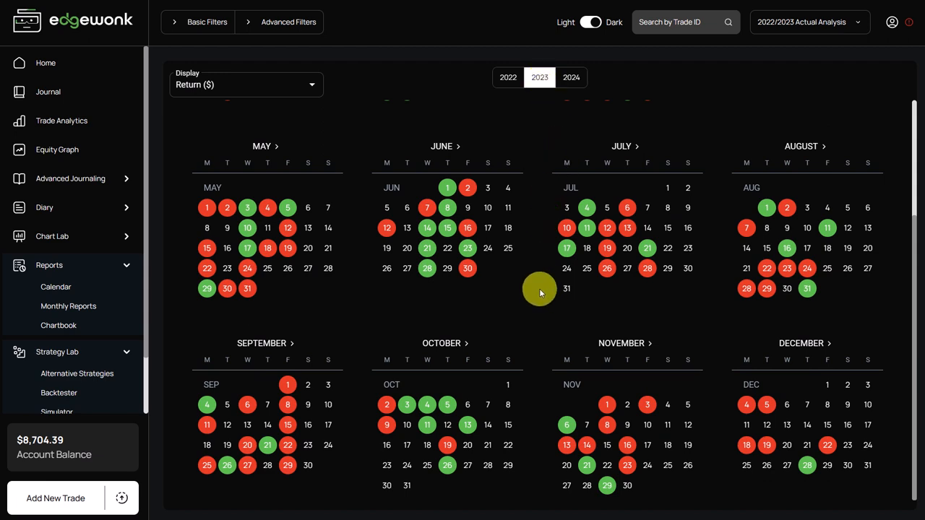
scroll("up", 3)
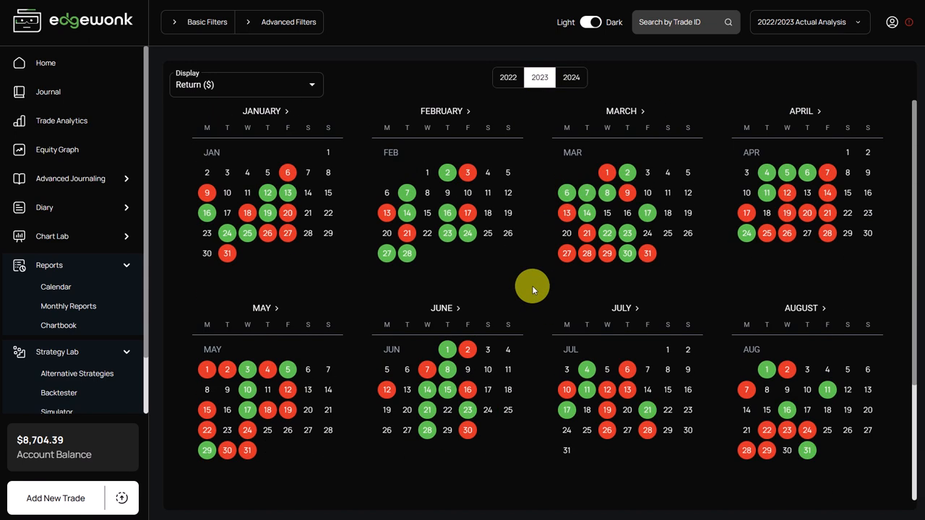
mouse_move(527, 251)
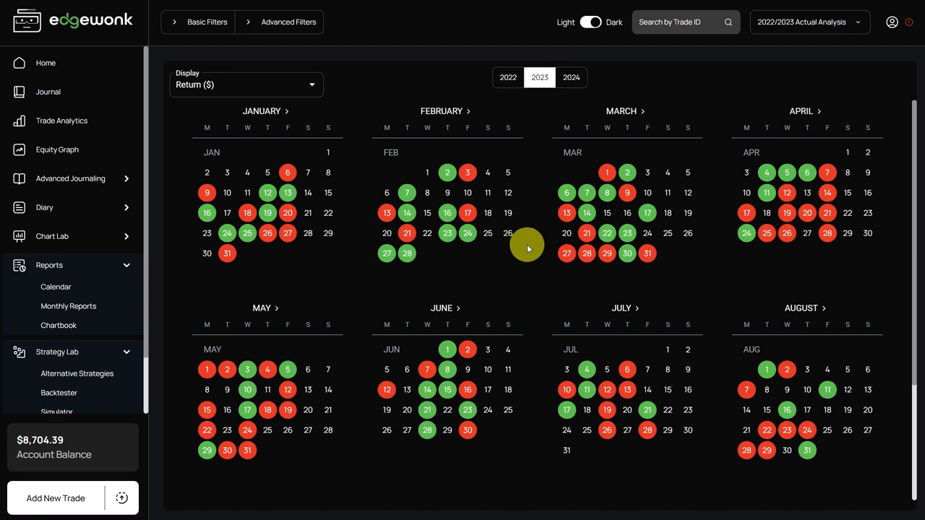
left_click(48, 92)
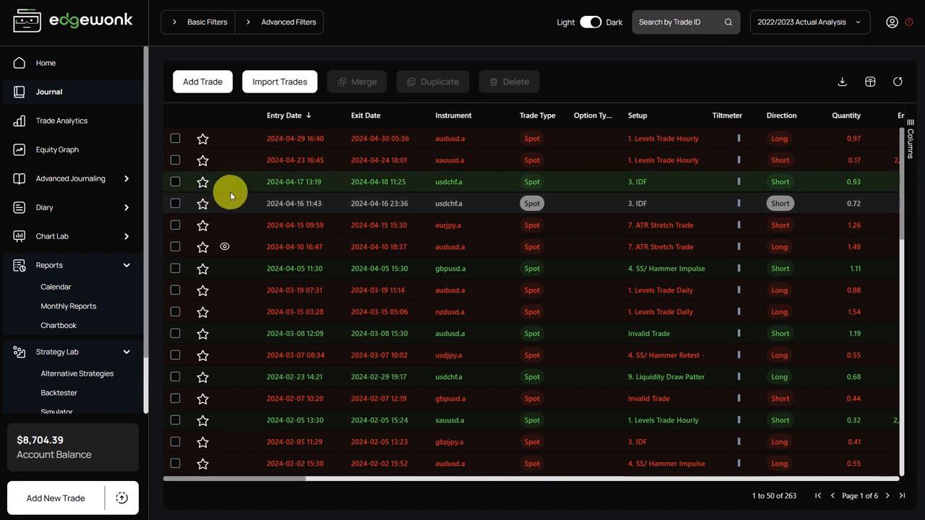
left_click(60, 325)
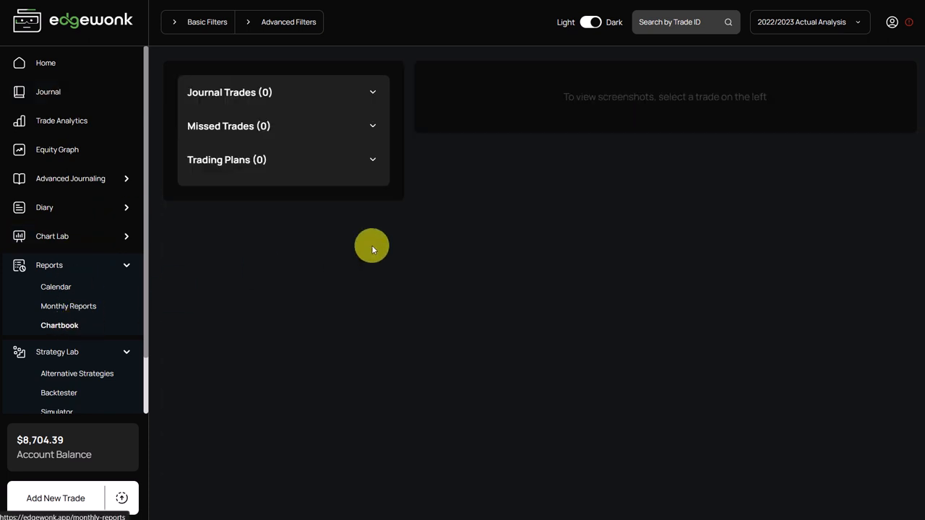
mouse_move(685, 152)
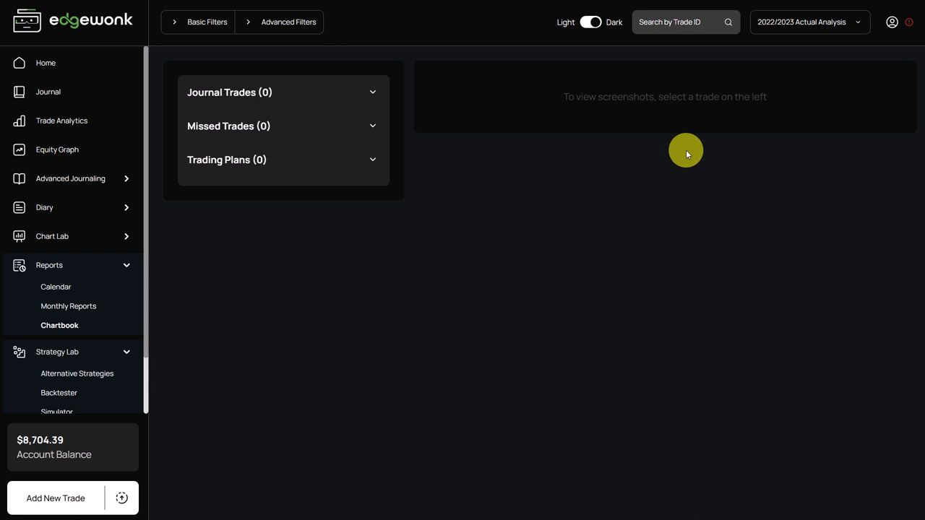
mouse_move(574, 115)
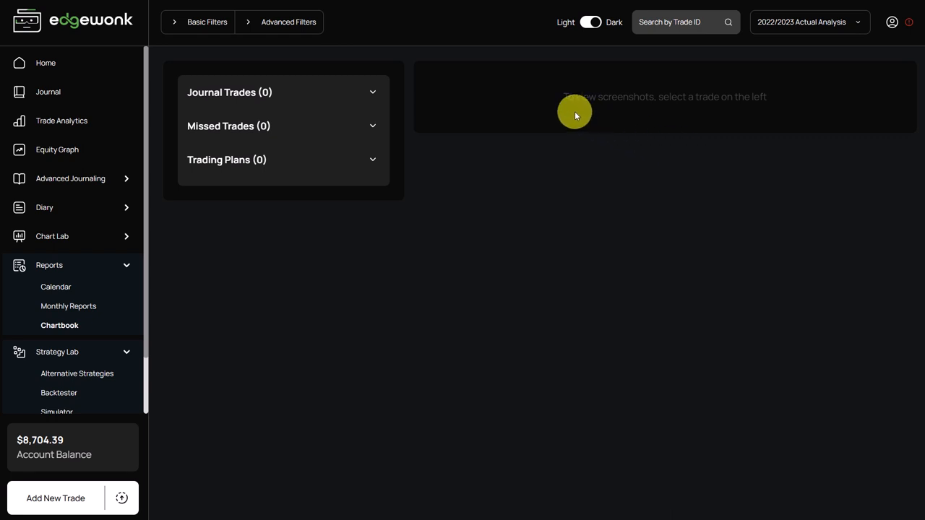
mouse_move(780, 101)
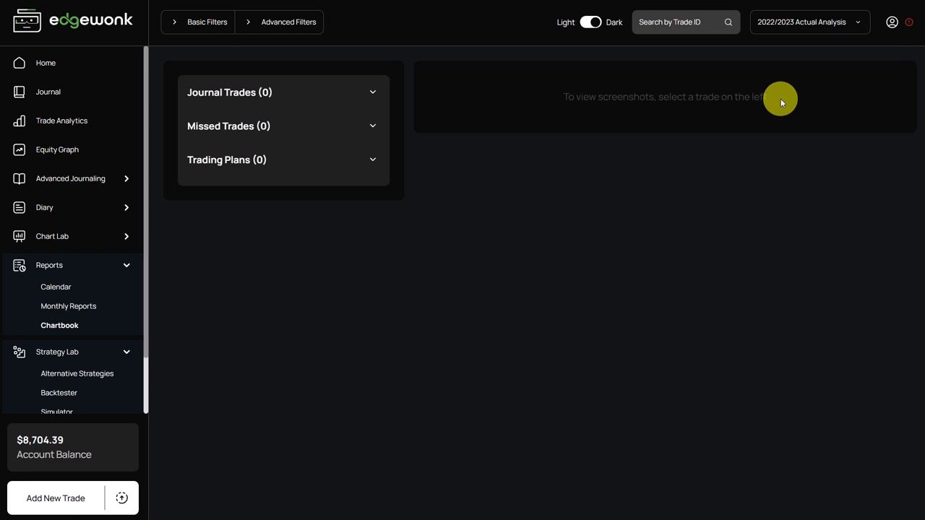
mouse_move(546, 106)
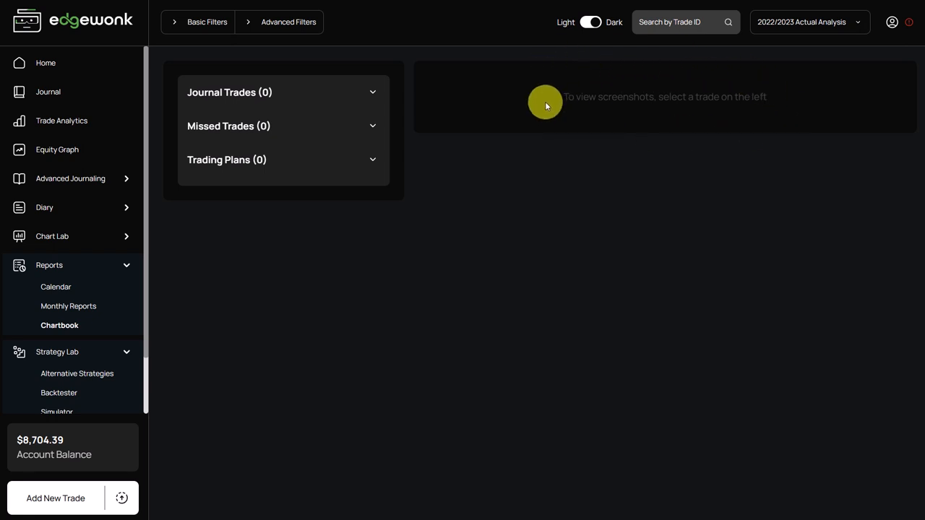
mouse_move(566, 114)
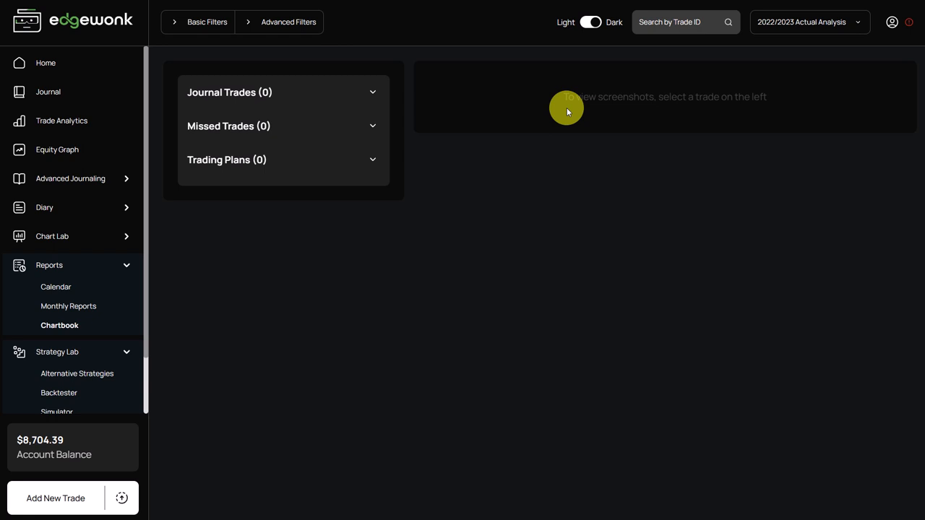
mouse_move(733, 86)
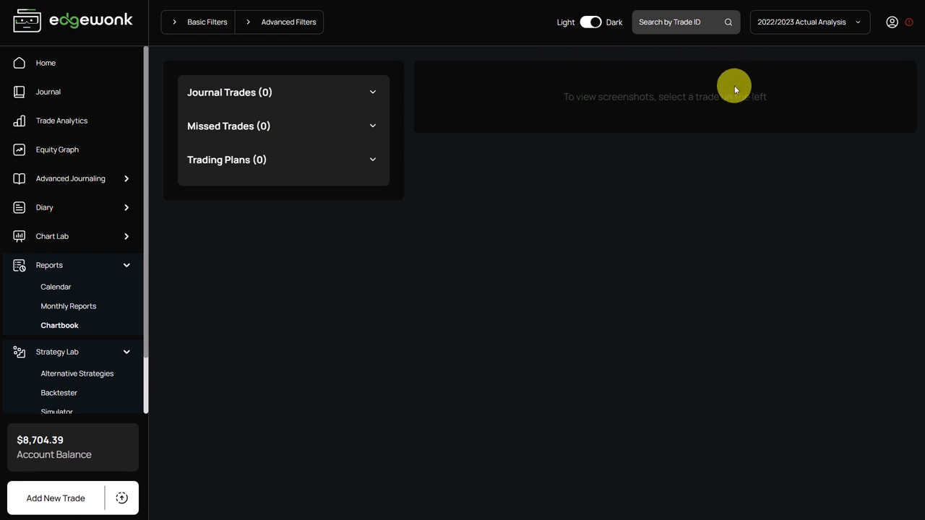
mouse_move(709, 83)
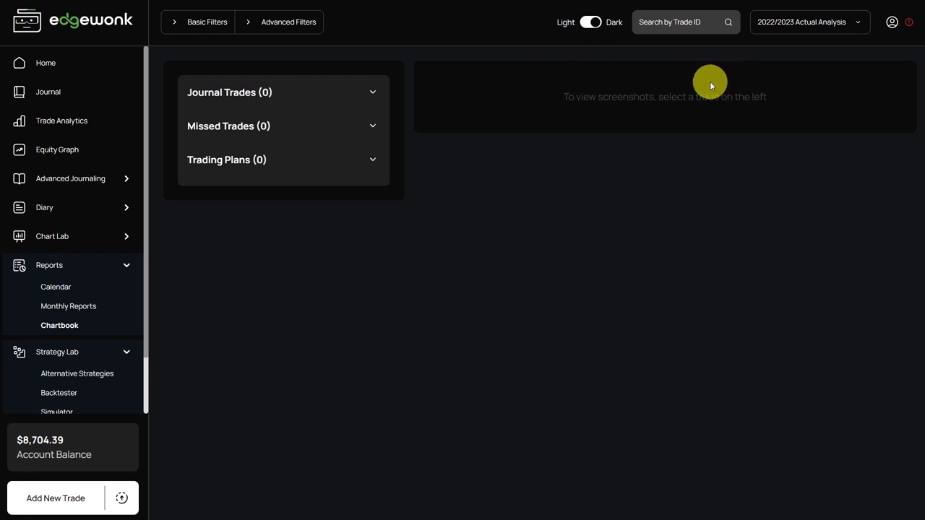
Show the Trade Management chart of actual, potential and management-effect performance
left_click(52, 236)
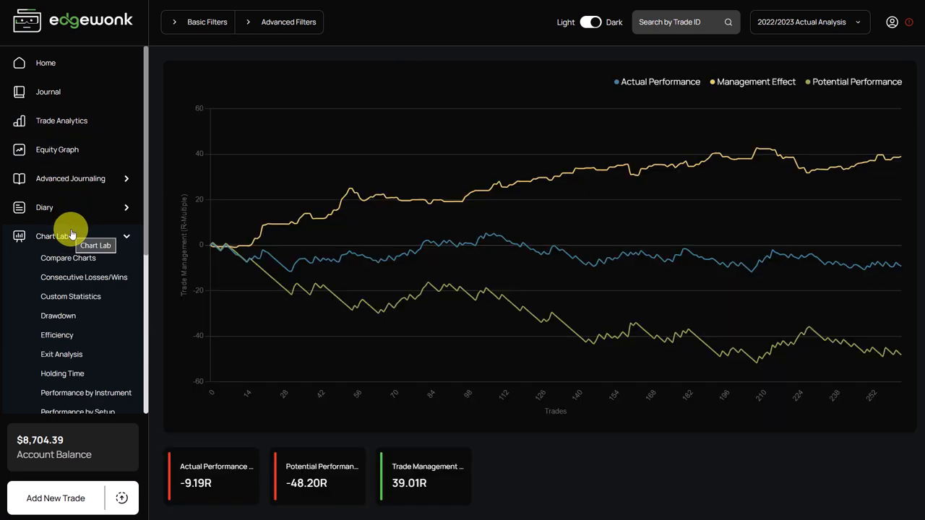
scroll("down", 3)
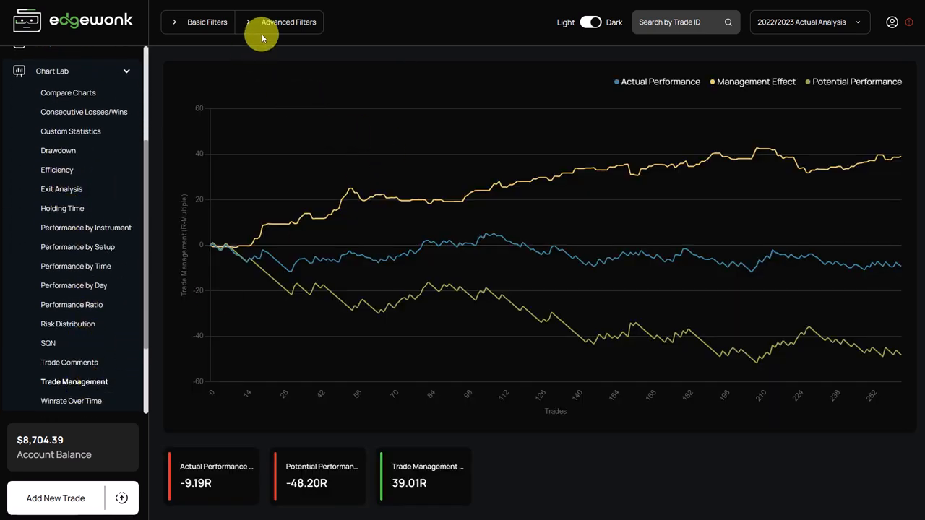
left_click(288, 22)
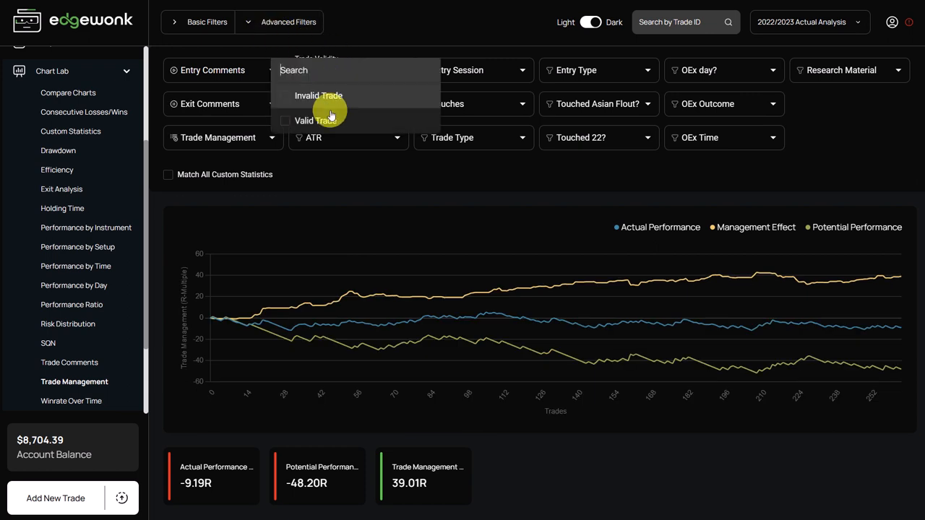
left_click(315, 120)
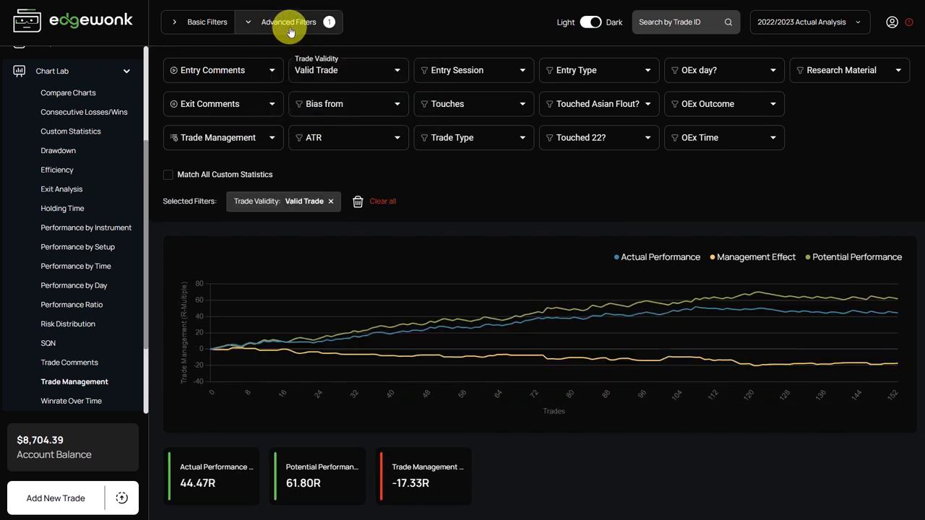
left_click(289, 22)
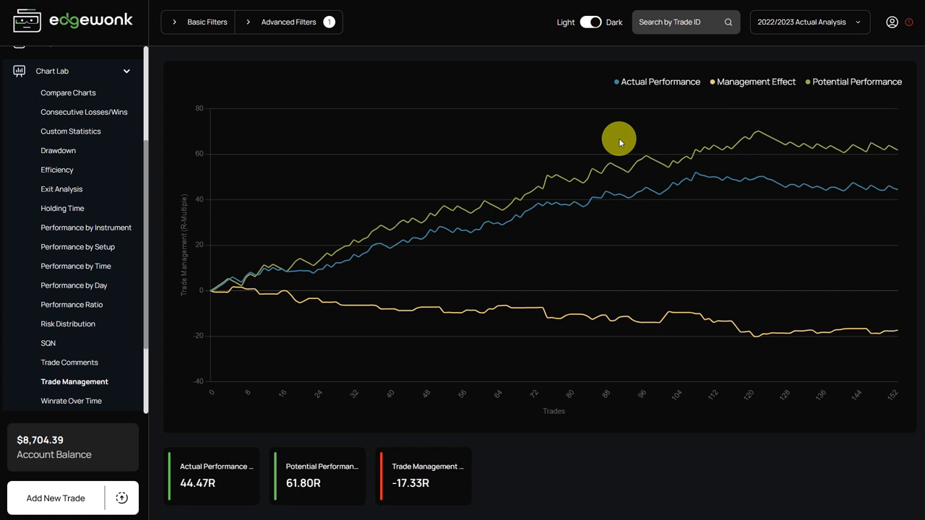
mouse_move(856, 188)
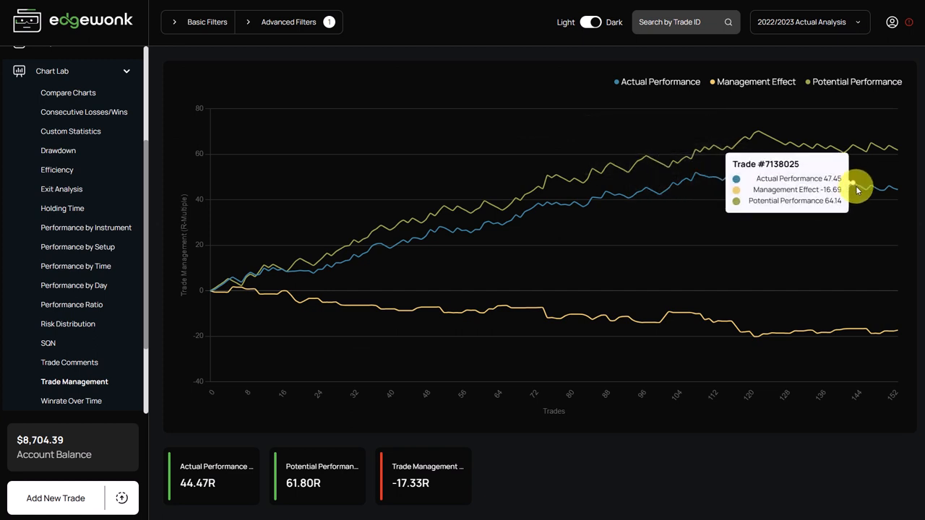
mouse_move(876, 141)
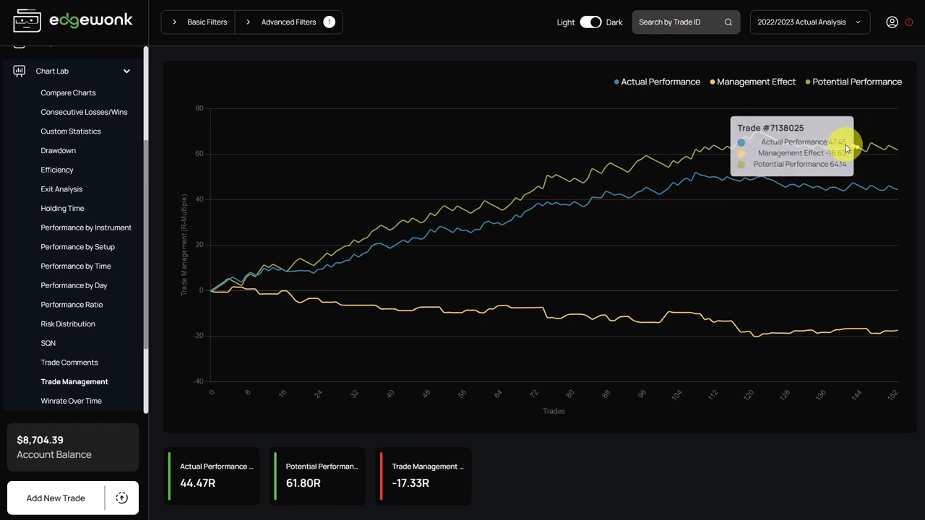
mouse_move(755, 150)
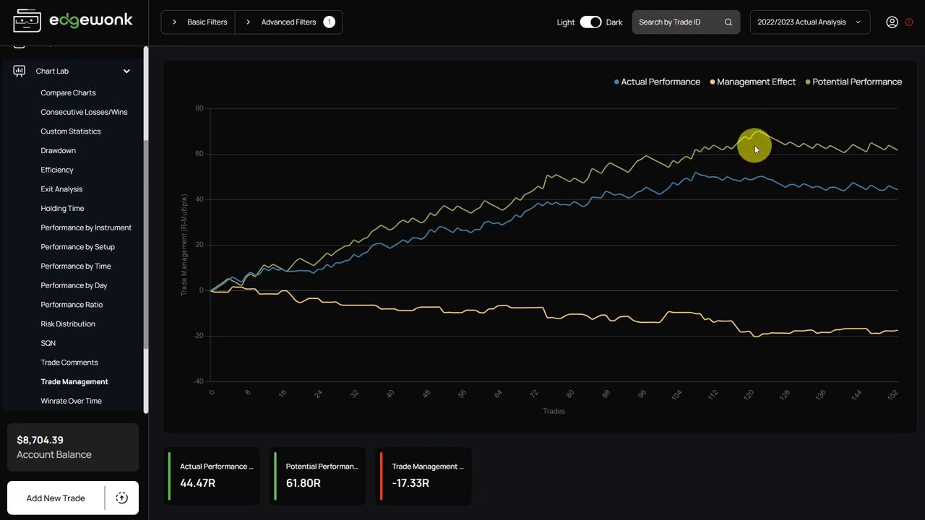
mouse_move(730, 137)
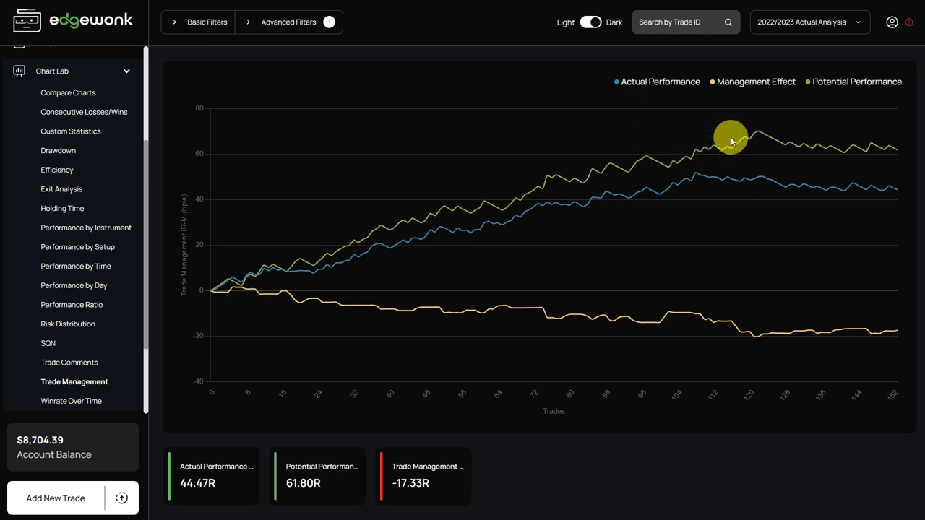
mouse_move(881, 144)
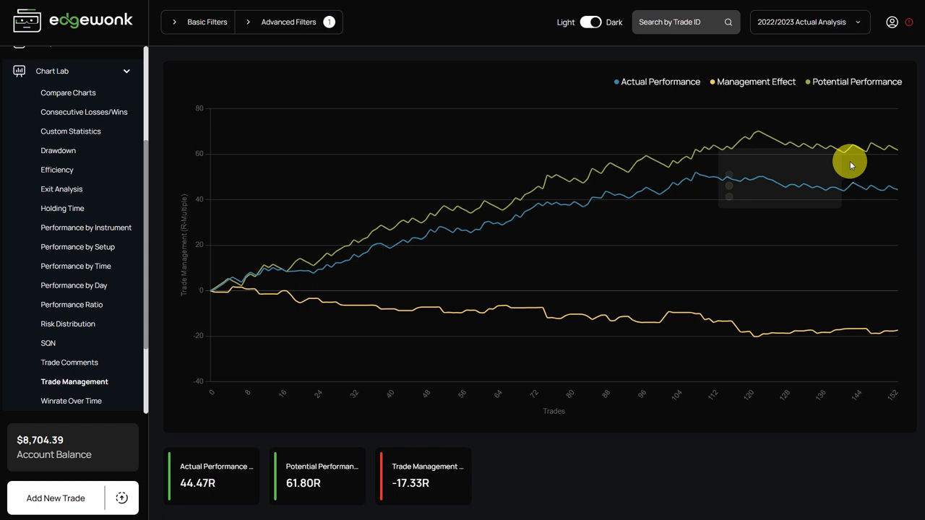
mouse_move(871, 195)
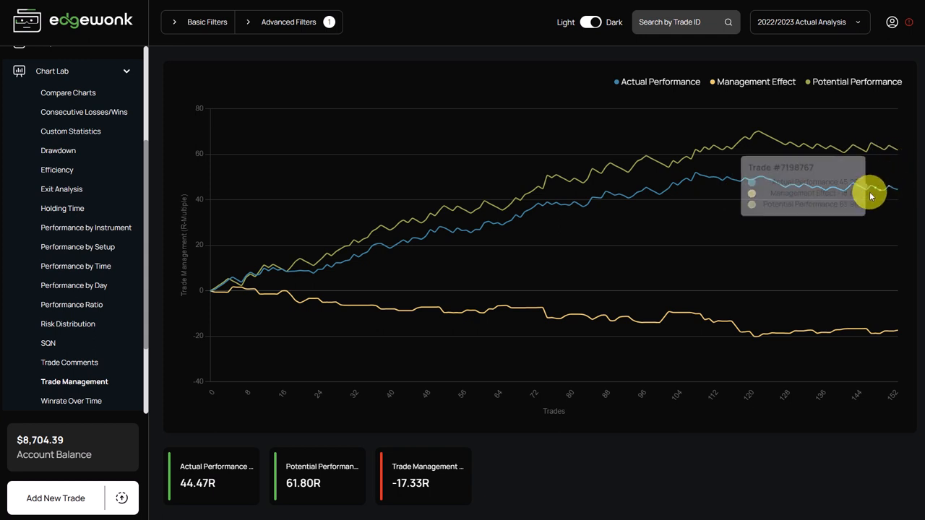
mouse_move(847, 164)
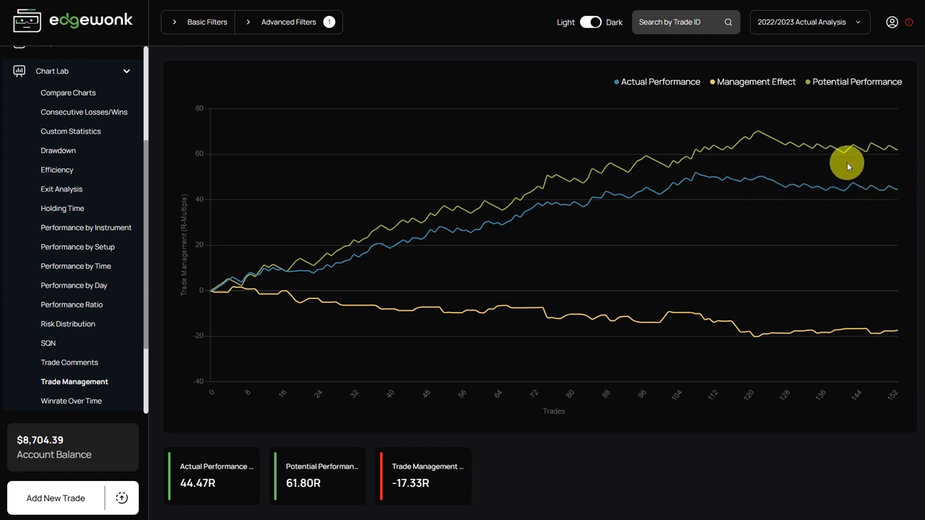
mouse_move(844, 164)
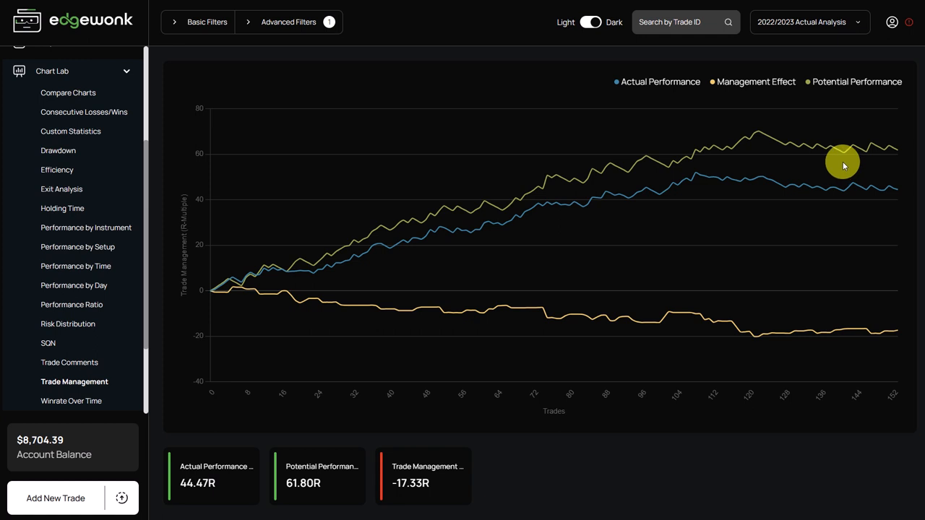
mouse_move(897, 141)
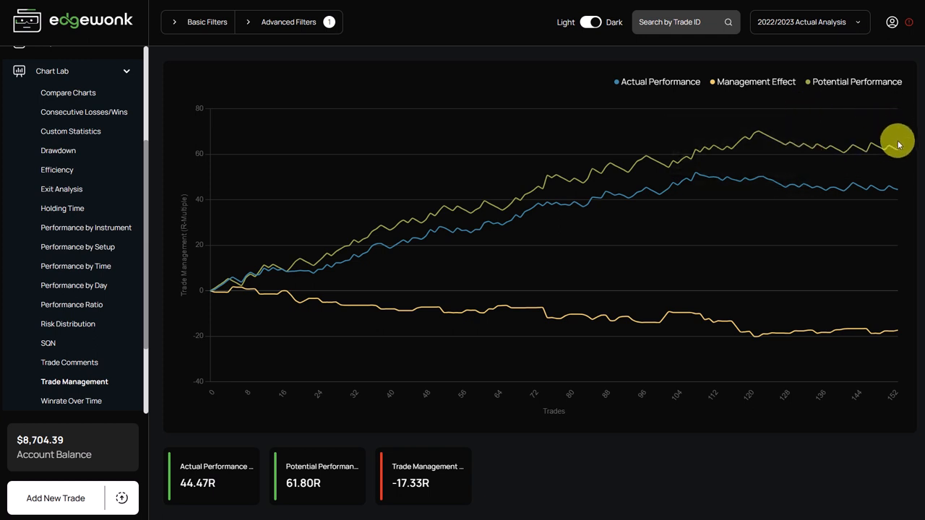
mouse_move(136, 228)
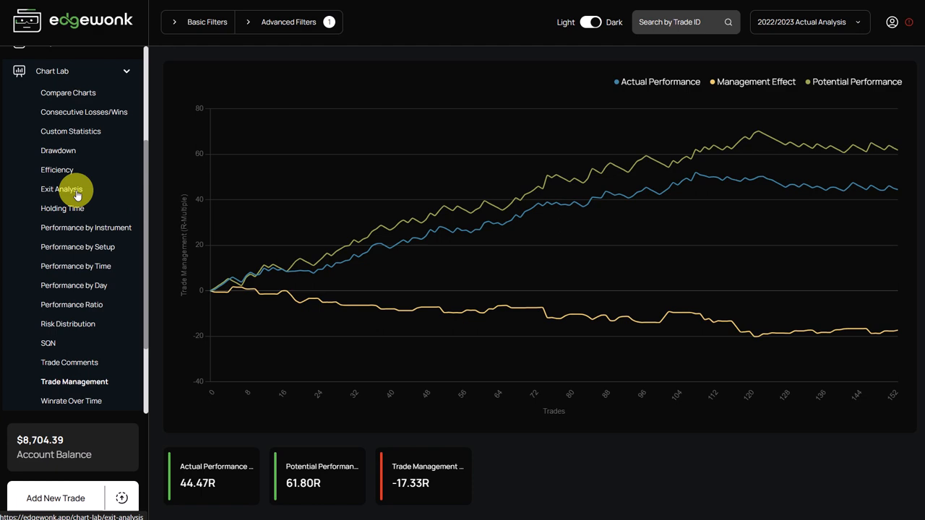
Filter Exit Analysis to winning trades only, then view the Risk Distribution chart
left_click(63, 189)
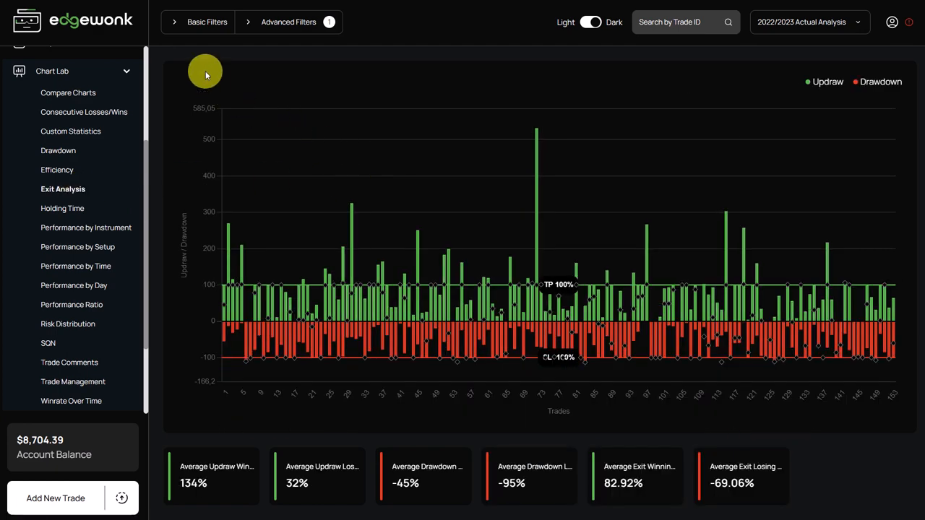
left_click(289, 21)
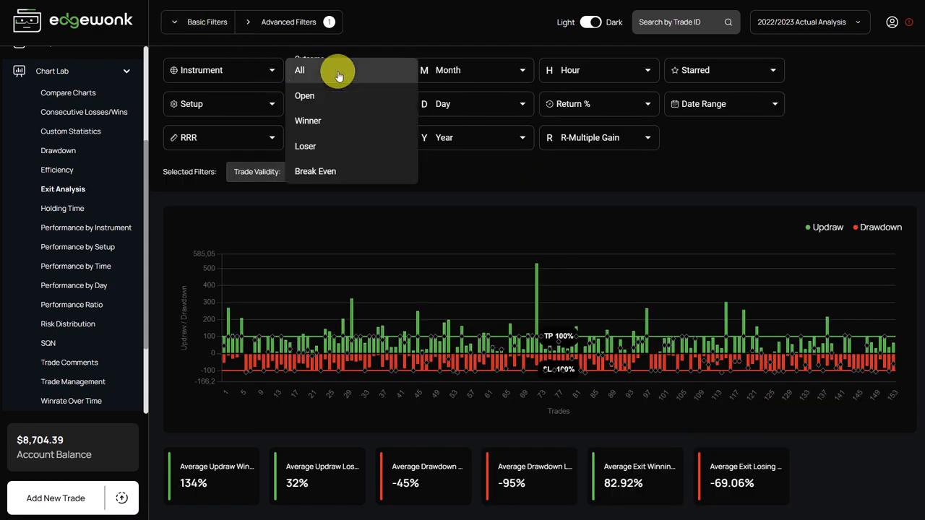
left_click(208, 21)
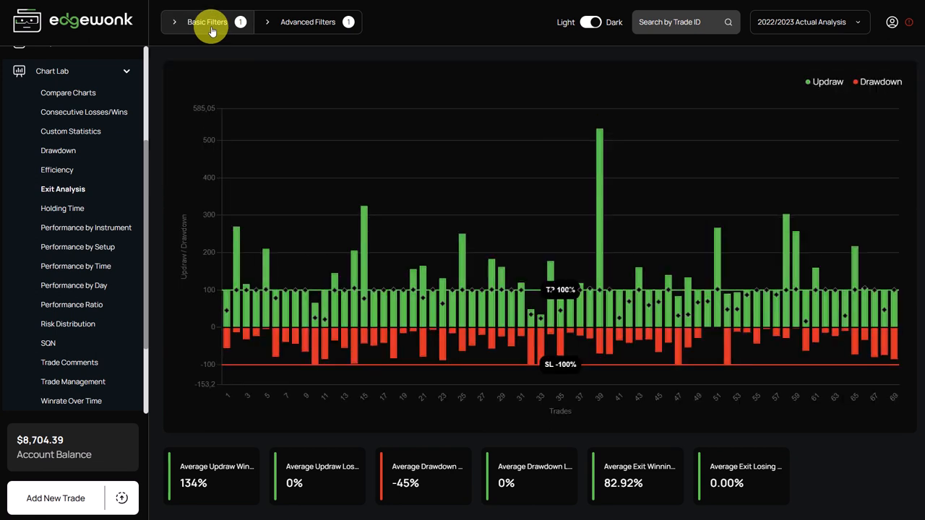
mouse_move(658, 268)
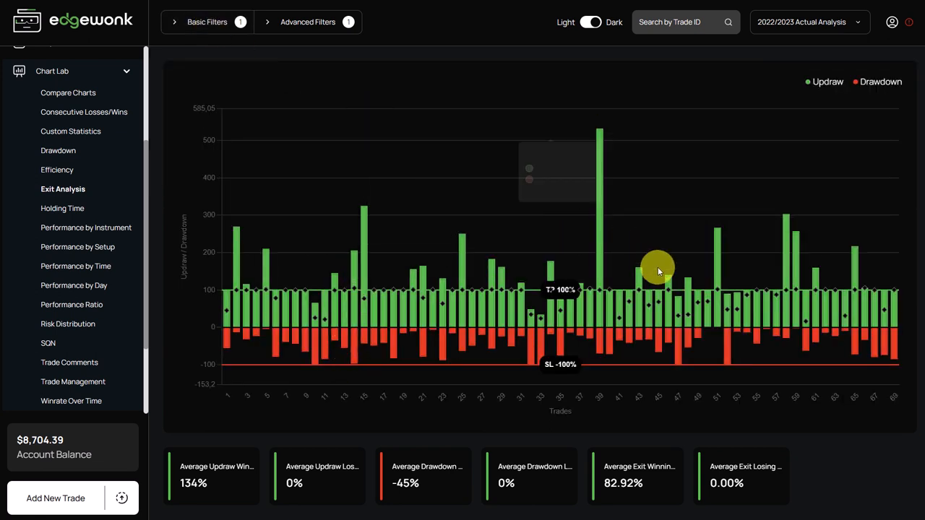
mouse_move(766, 293)
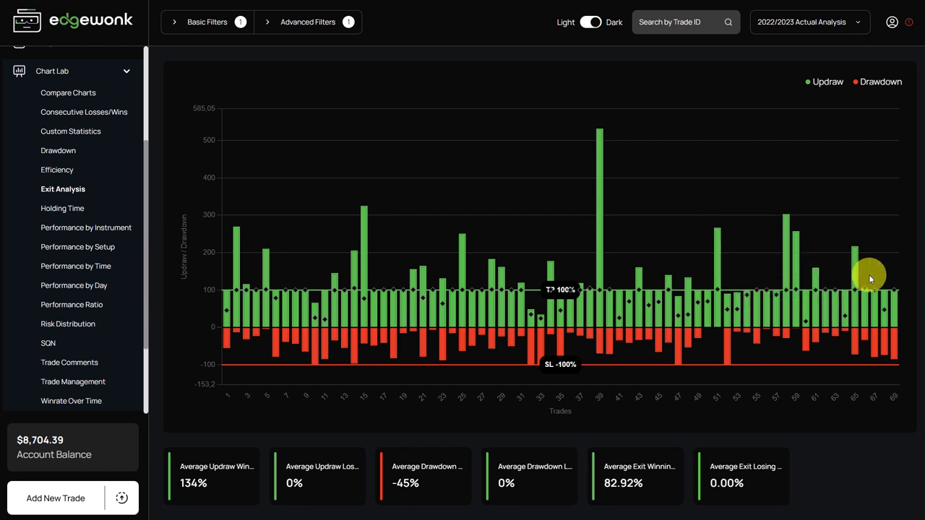
mouse_move(885, 316)
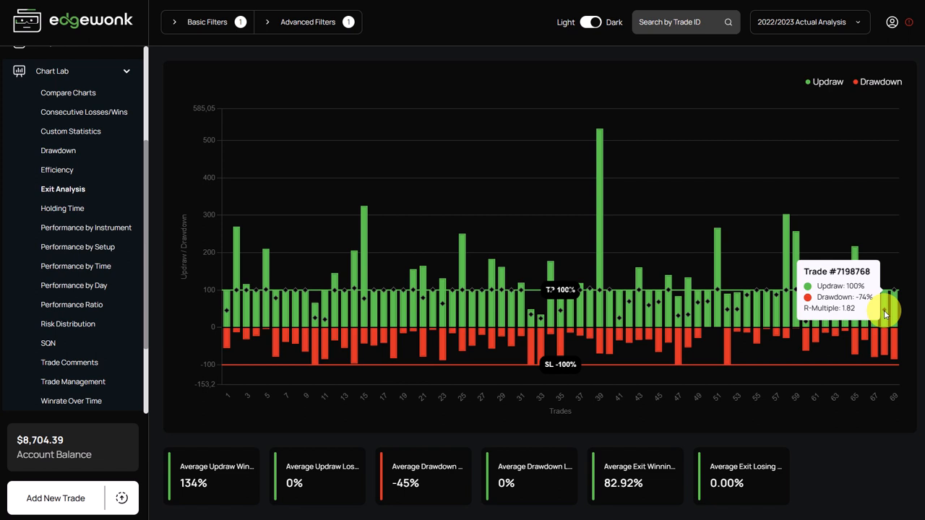
mouse_move(885, 297)
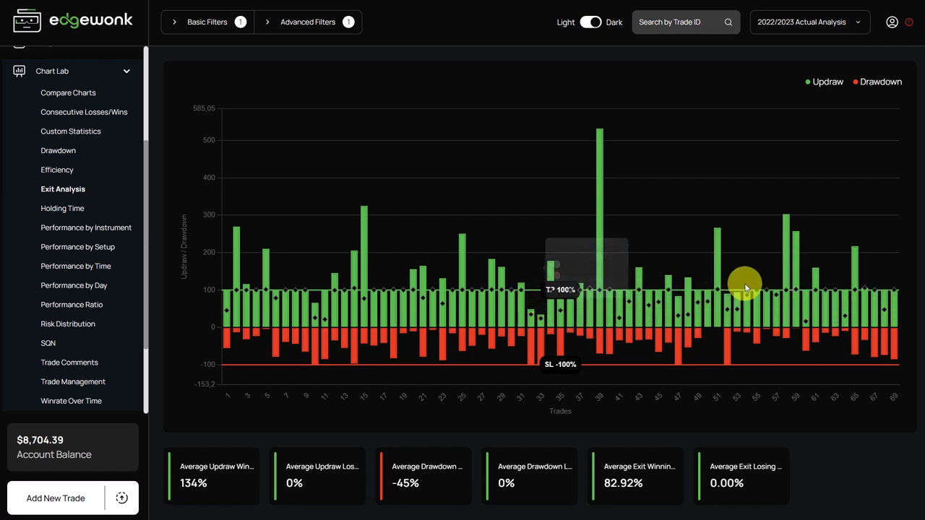
mouse_move(888, 310)
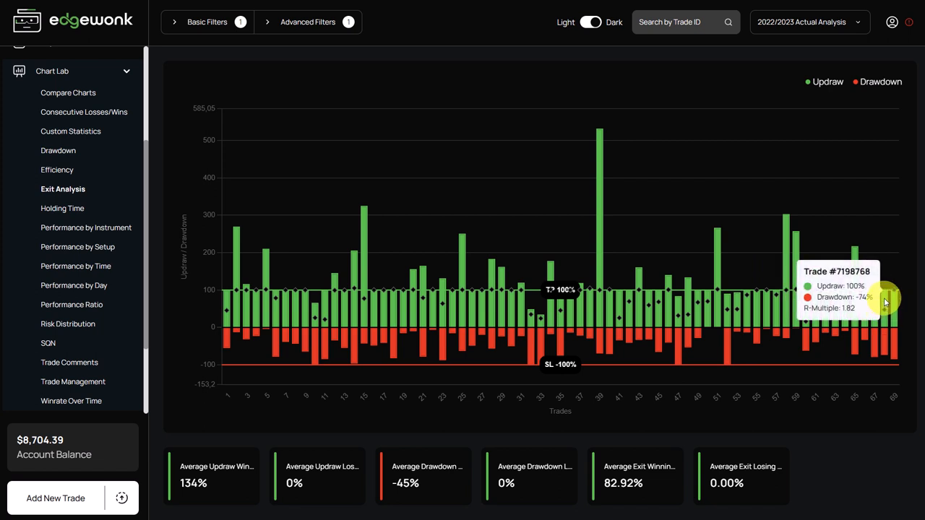
mouse_move(876, 311)
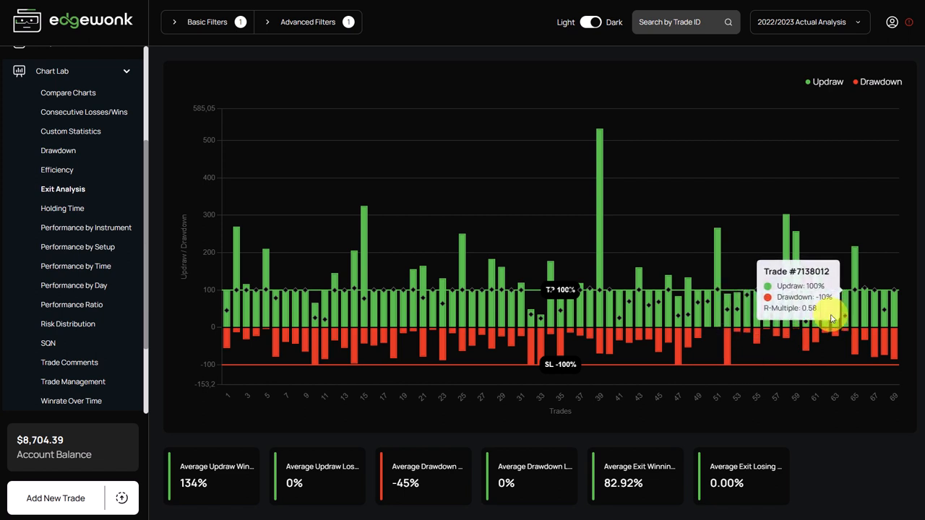
mouse_move(647, 307)
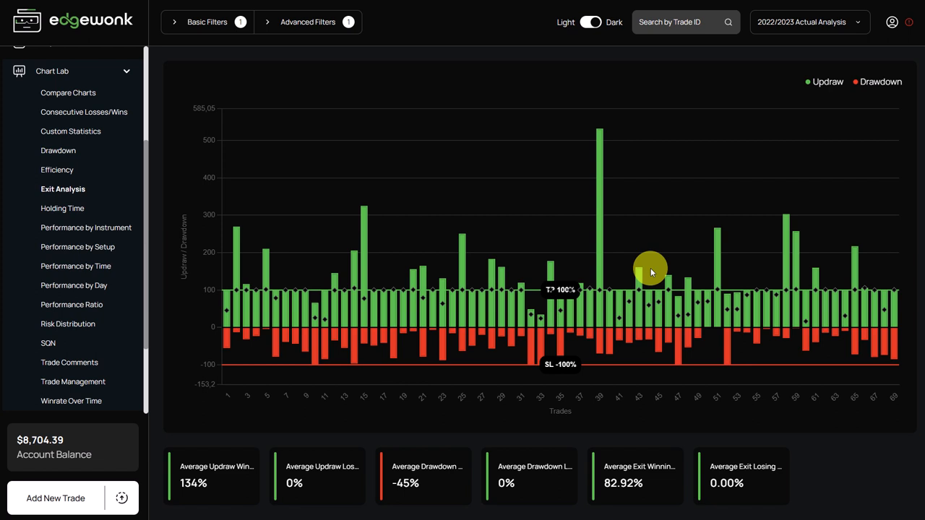
mouse_move(652, 262)
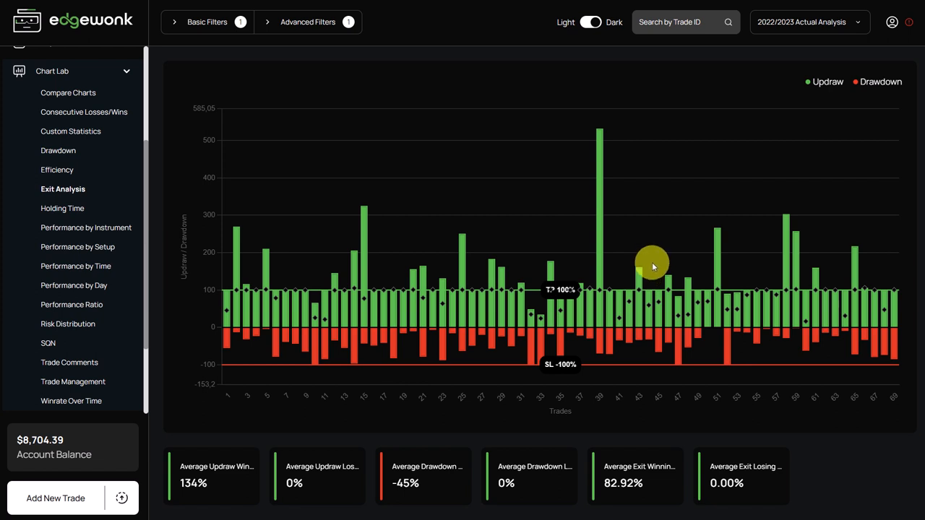
mouse_move(656, 251)
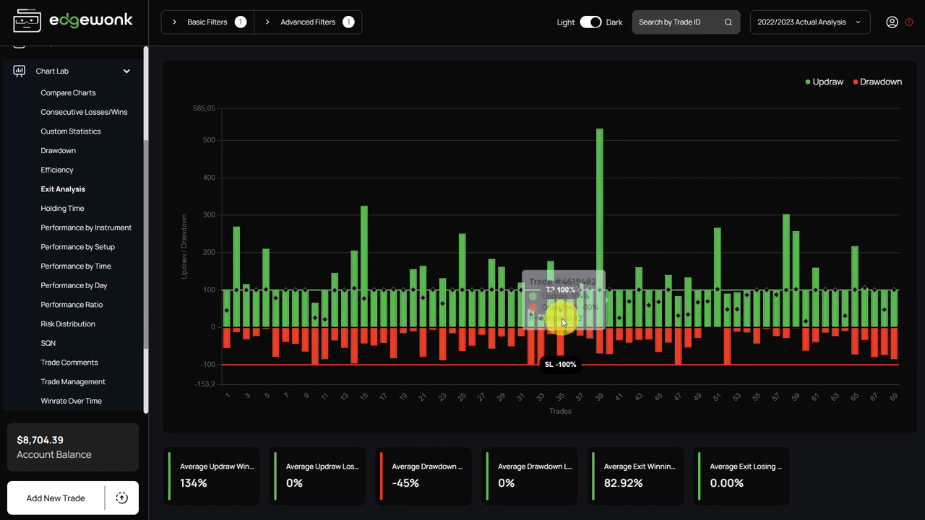
left_click(70, 324)
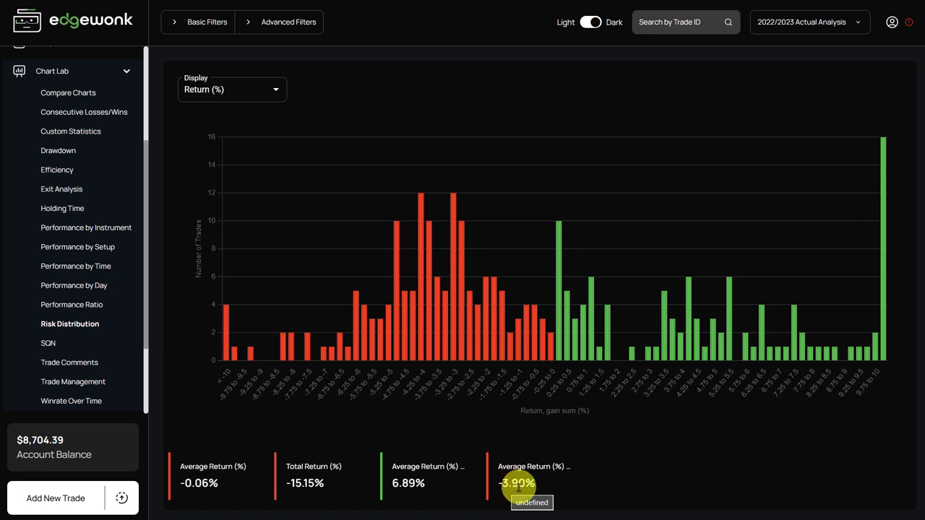
mouse_move(437, 339)
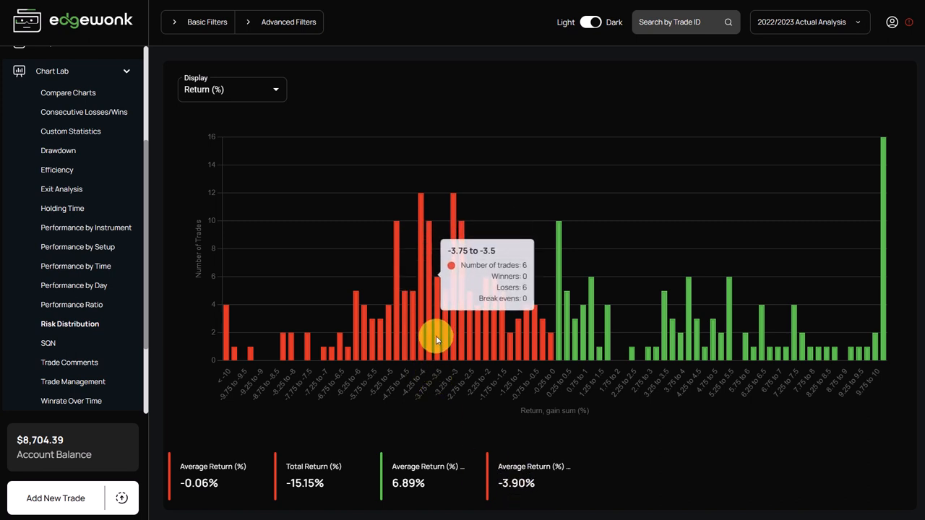
mouse_move(389, 240)
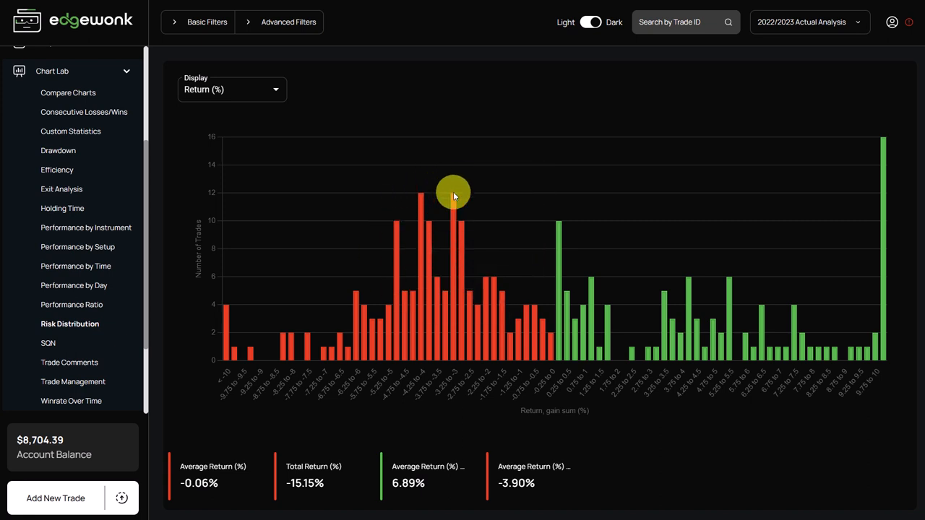
mouse_move(473, 268)
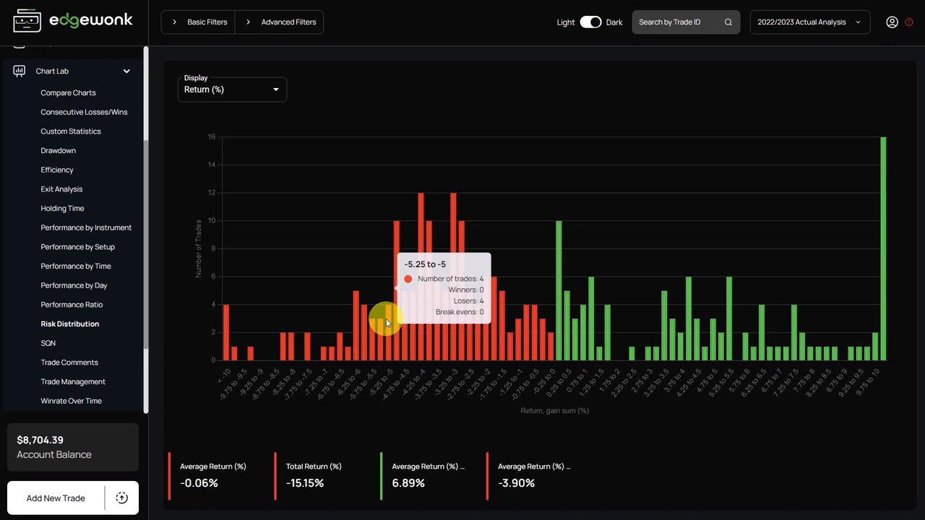
mouse_move(302, 374)
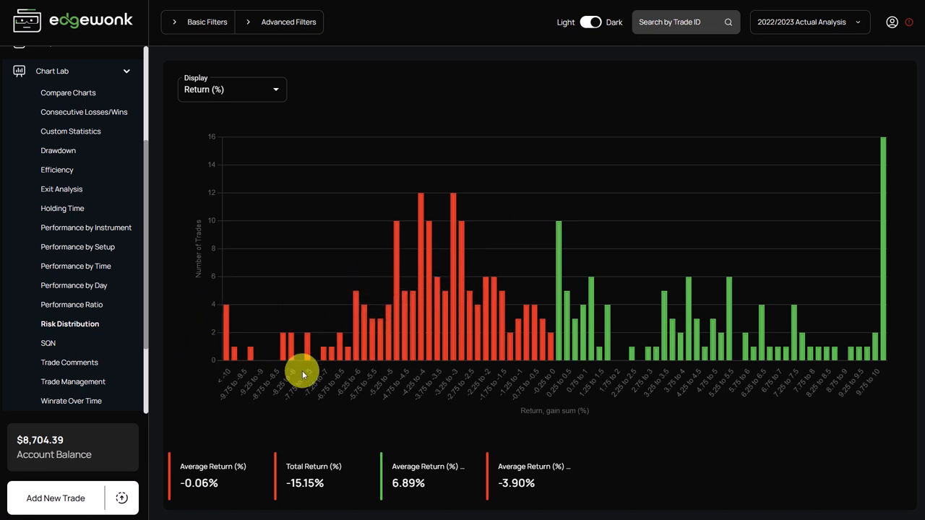
mouse_move(227, 328)
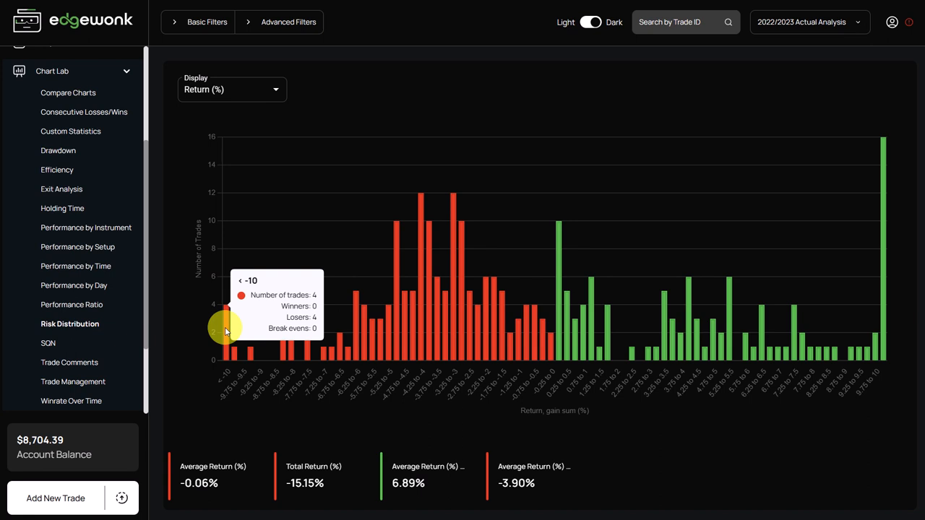
mouse_move(236, 352)
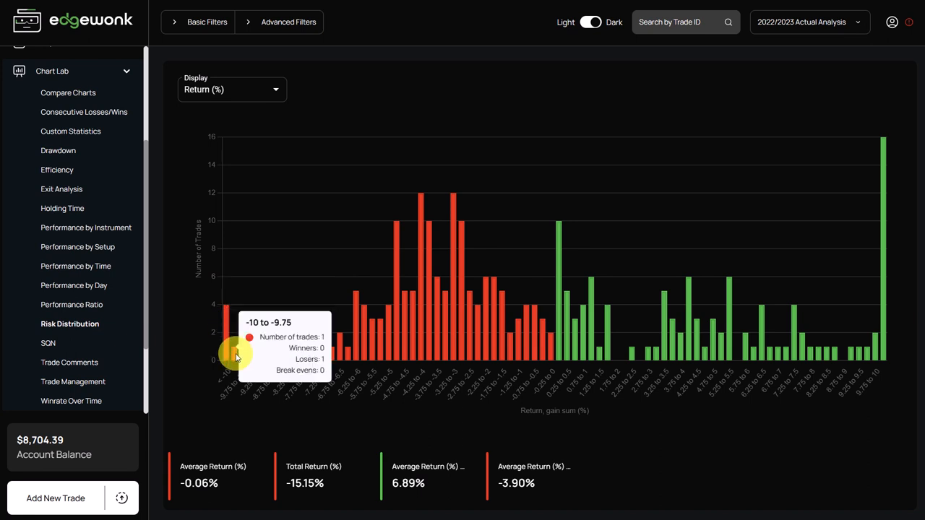
mouse_move(249, 354)
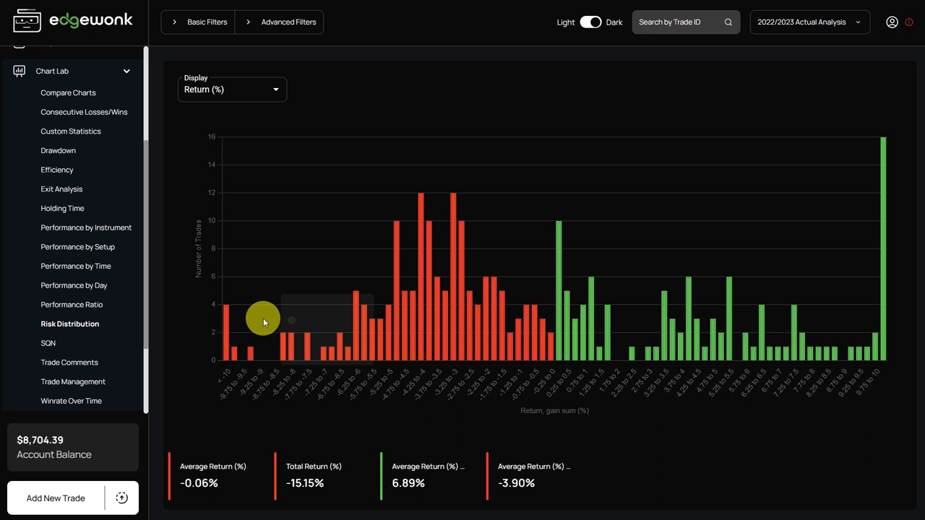
mouse_move(302, 354)
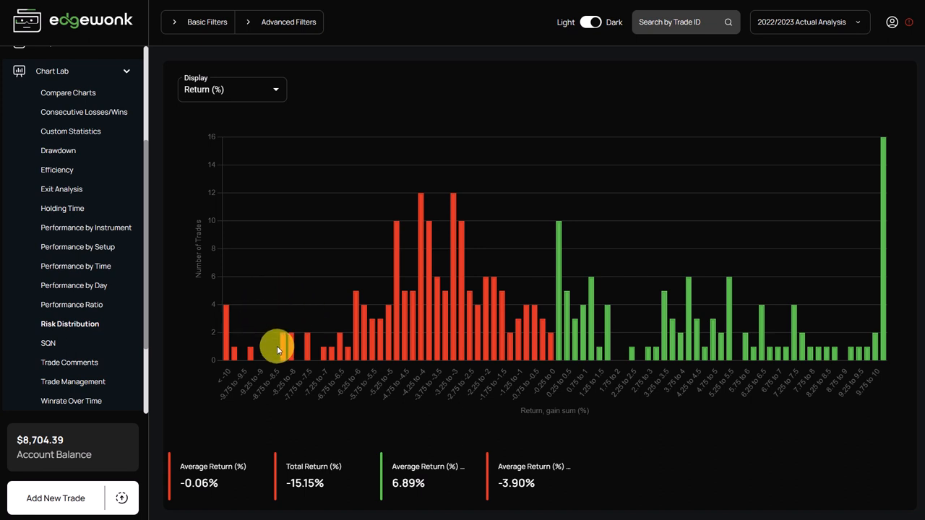
mouse_move(314, 341)
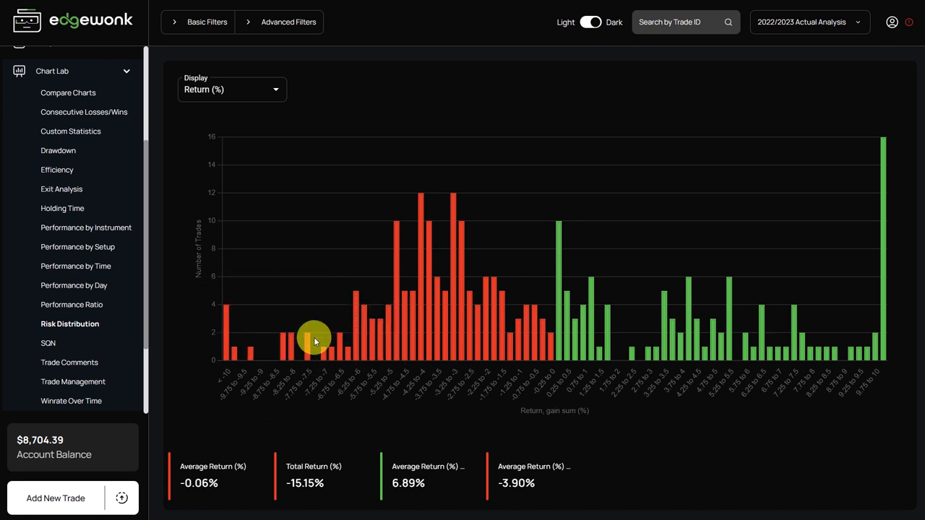
mouse_move(312, 343)
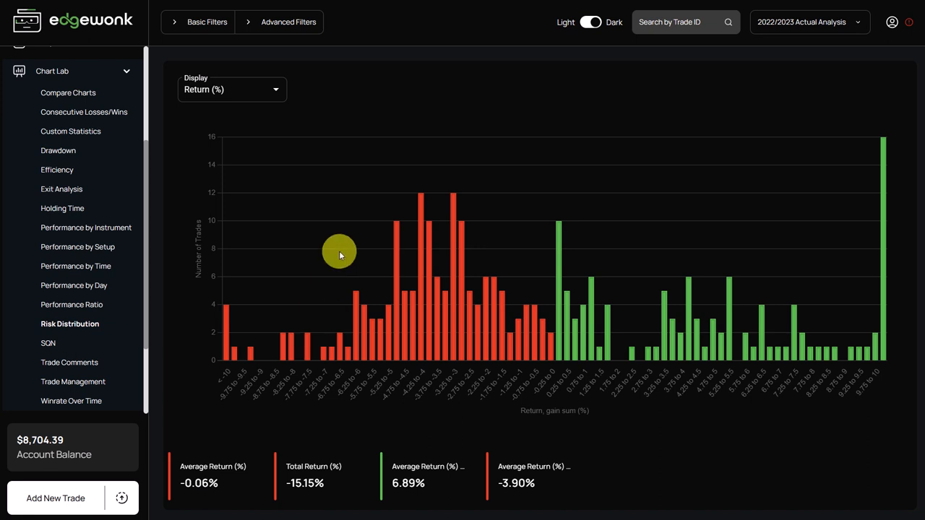
Show the Performance by Setup chart with dollar returns for each setup
left_click(78, 247)
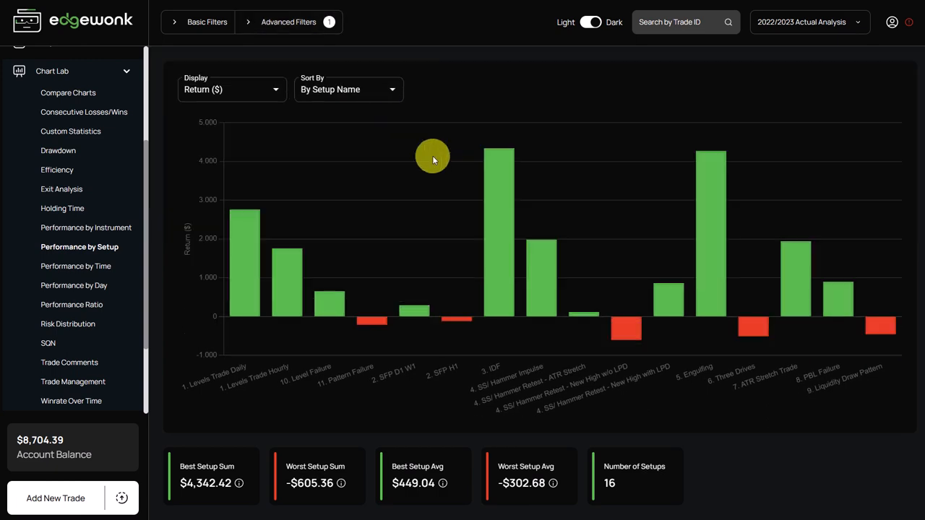
mouse_move(516, 170)
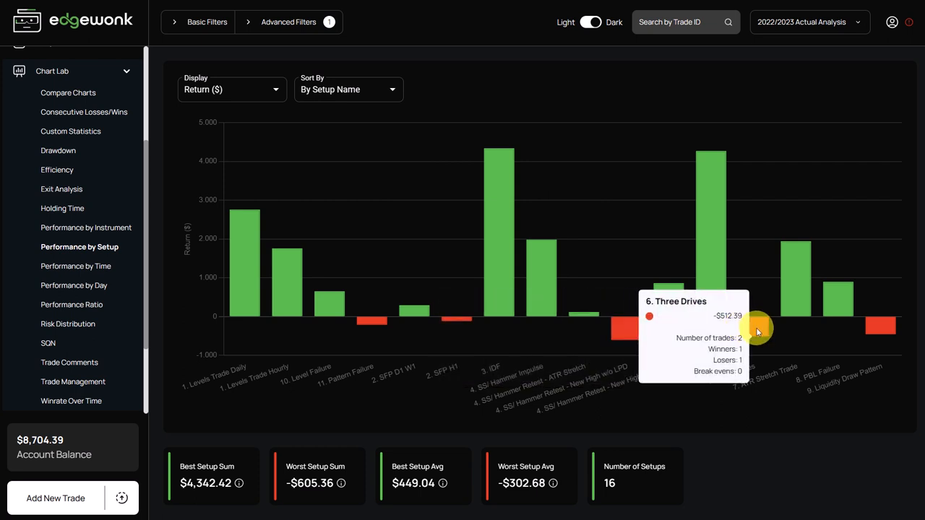
mouse_move(888, 330)
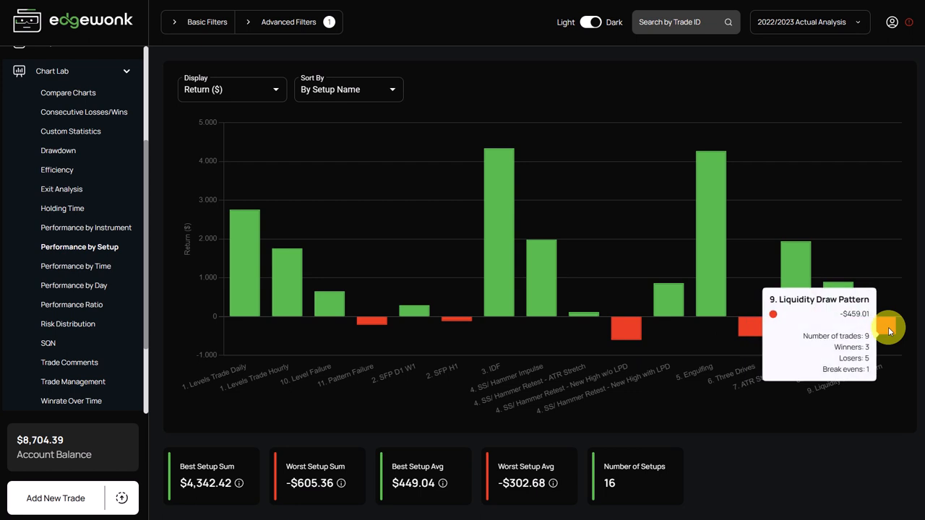
mouse_move(624, 332)
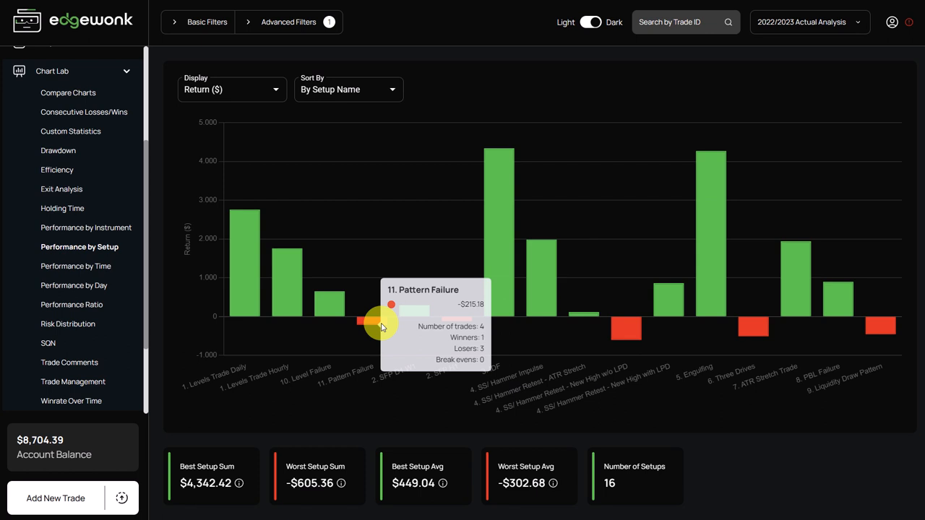
mouse_move(730, 318)
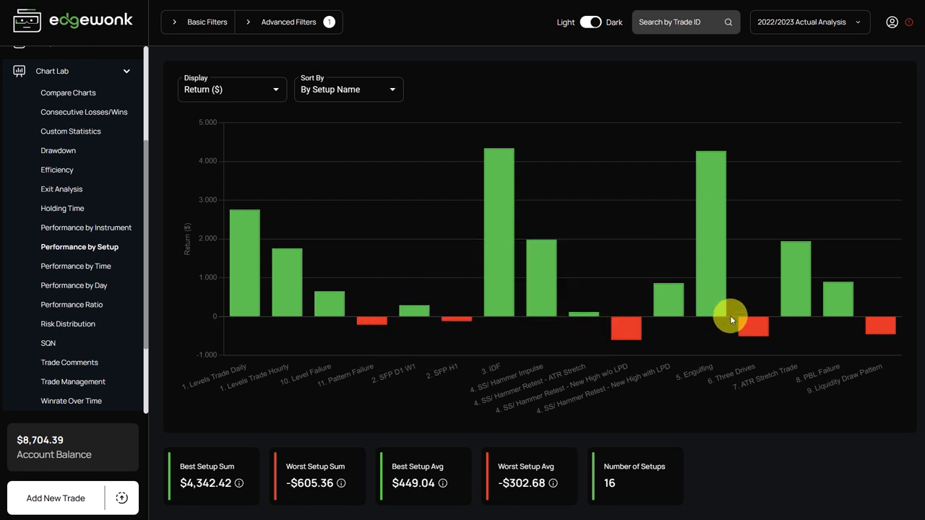
mouse_move(726, 321)
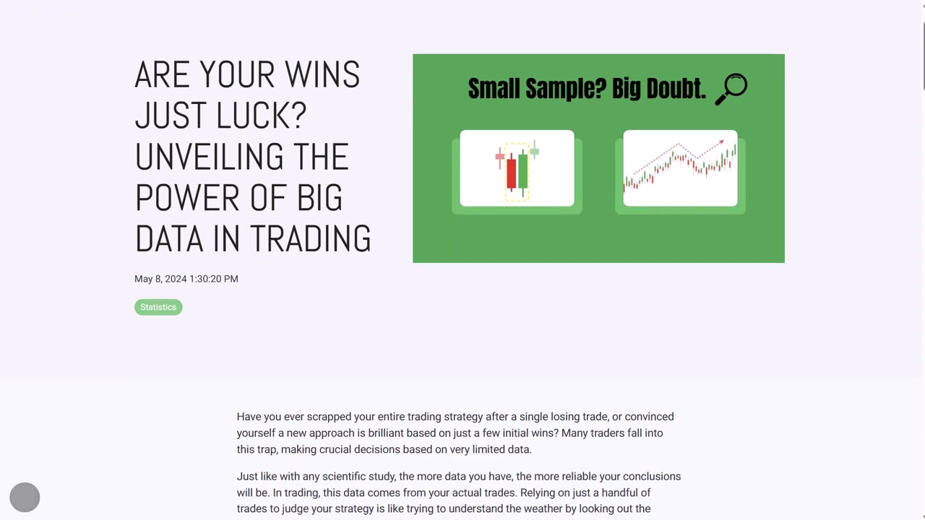
Scroll the 'Are Your Wins Just Luck?' article down to 'Why Sample Size Matters'
scroll("down", 3)
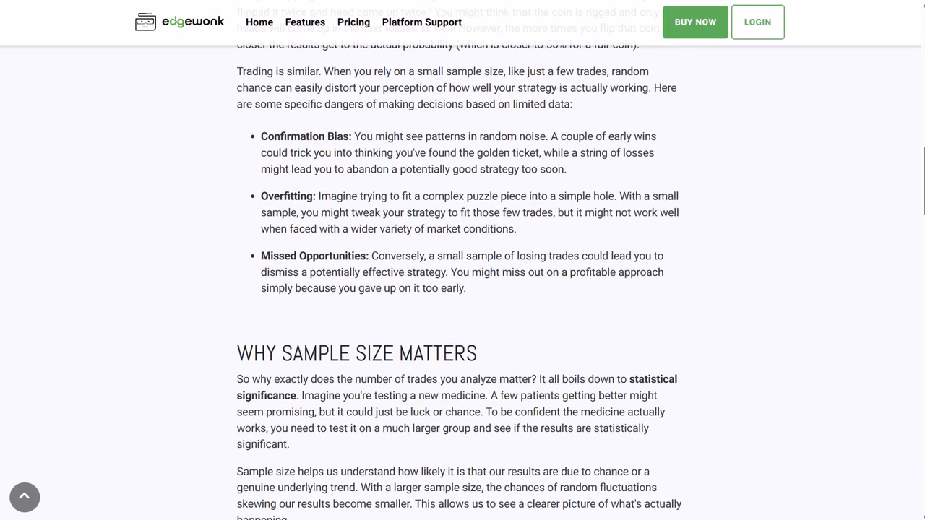
scroll("down", 3)
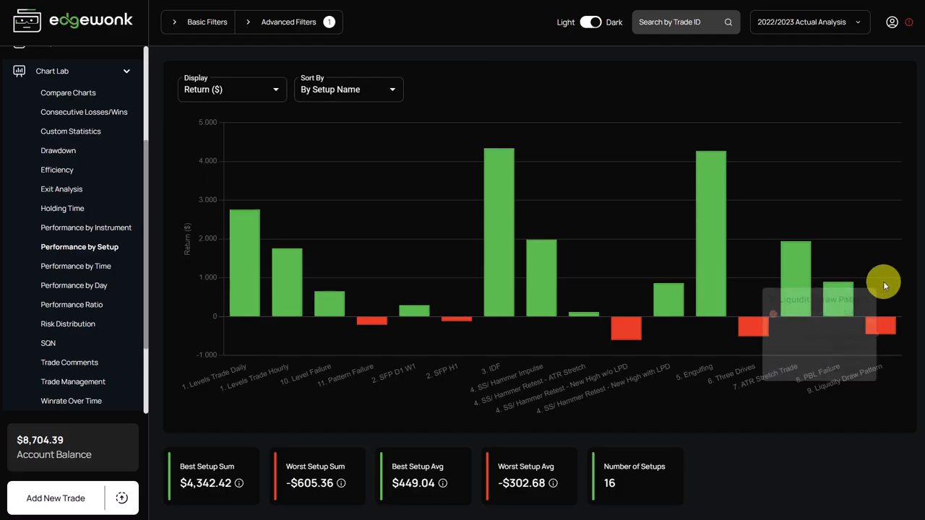
mouse_move(881, 325)
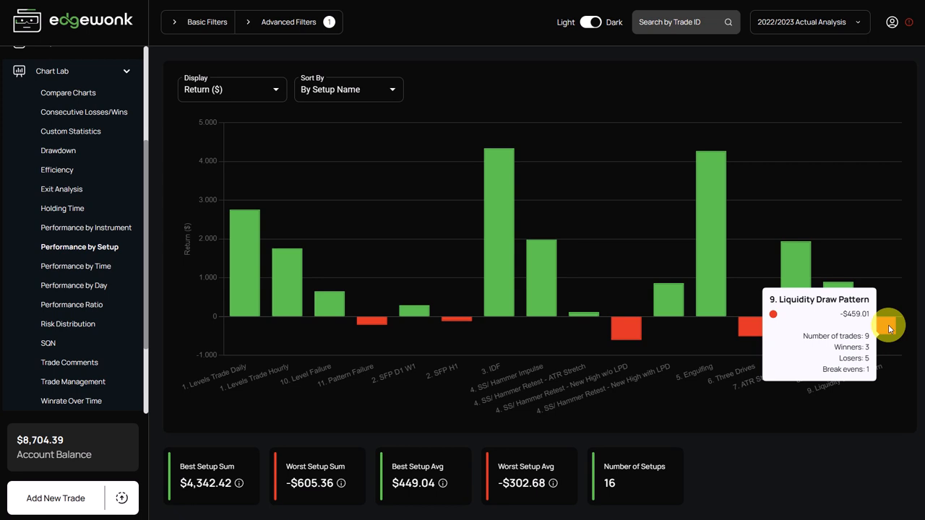
mouse_move(878, 297)
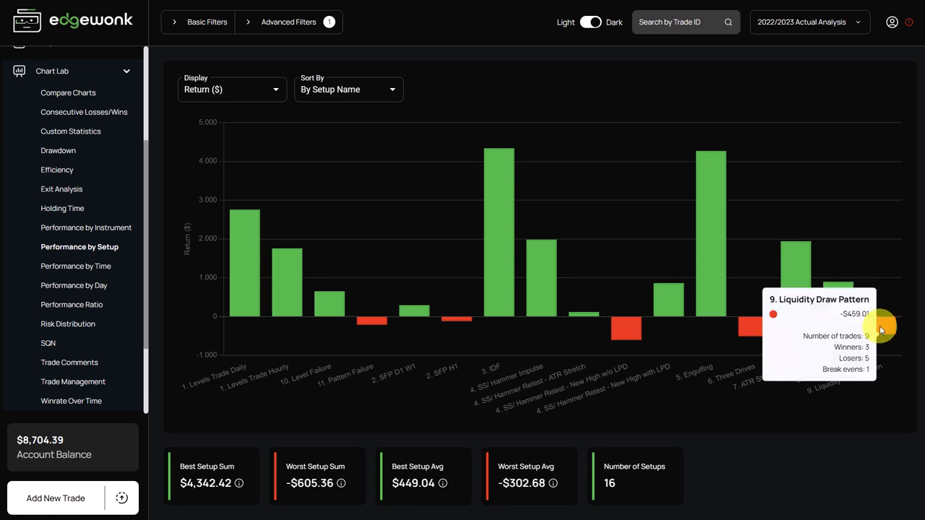
mouse_move(907, 311)
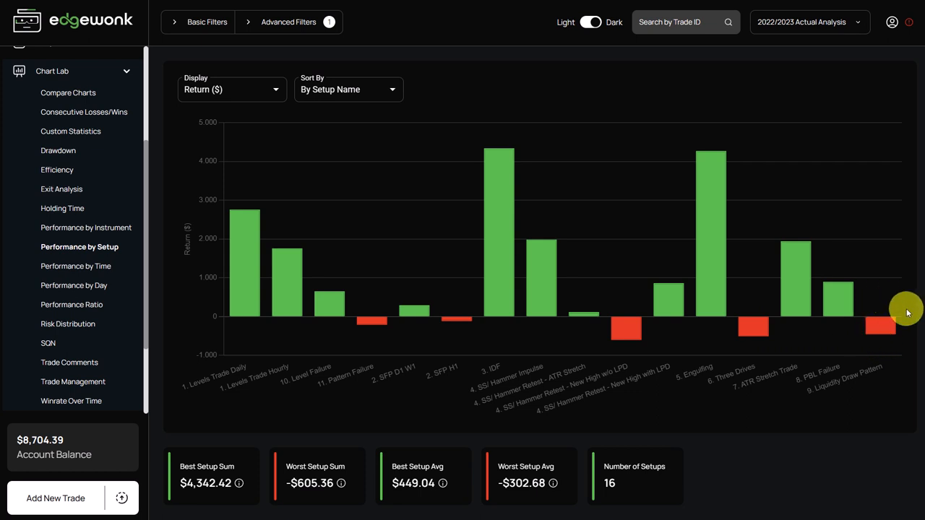
Filter the Trade Management chart to the 9. Liquidity Draw Pattern setup
left_click(74, 381)
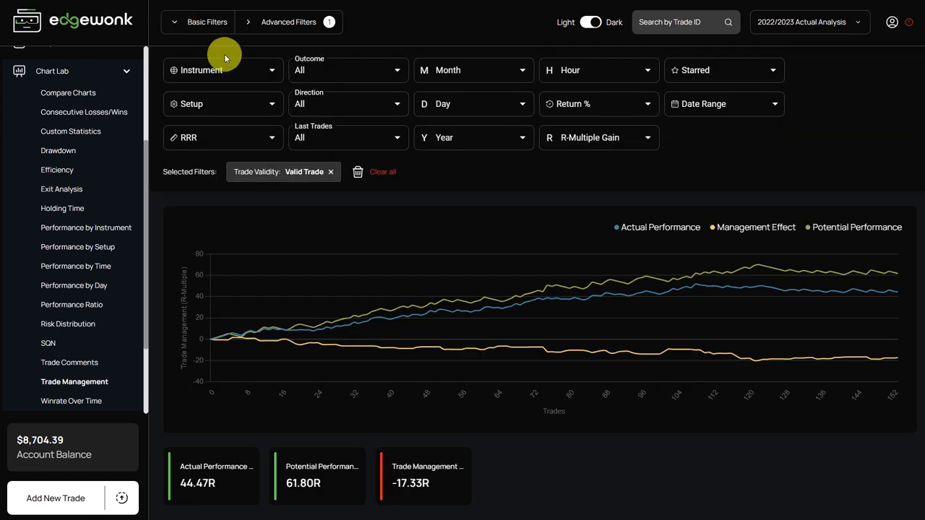
left_click(223, 103)
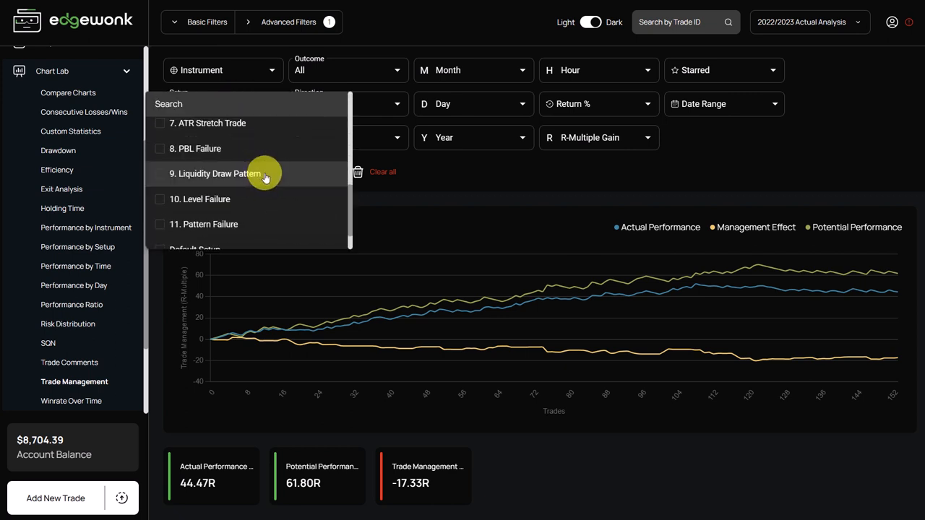
left_click(216, 173)
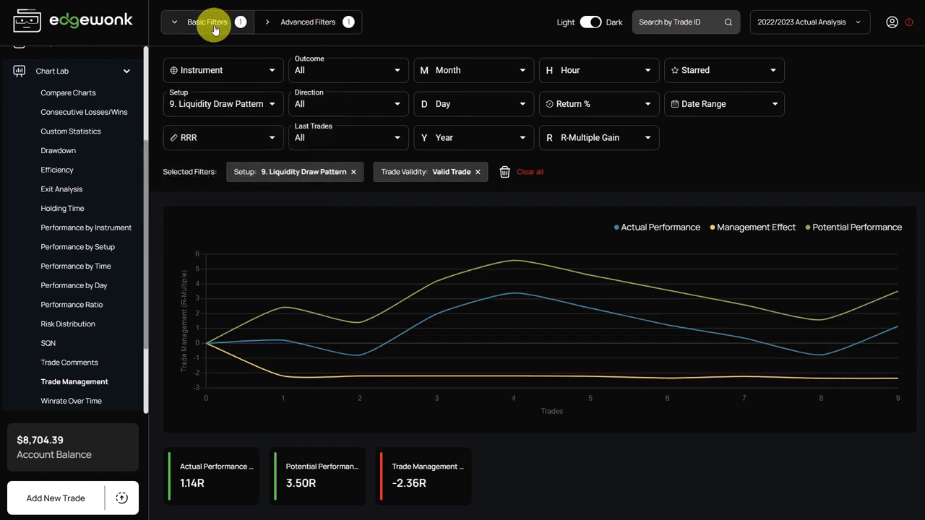
left_click(207, 22)
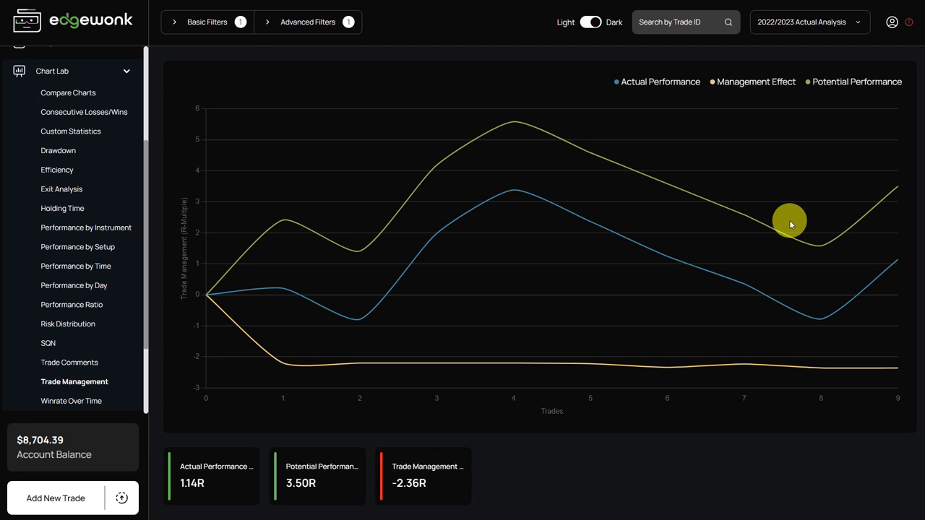
mouse_move(900, 170)
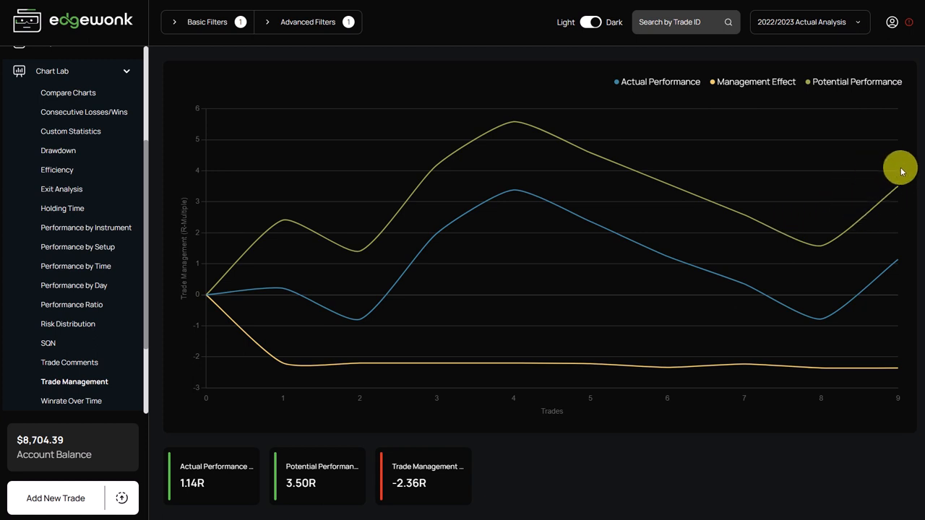
mouse_move(868, 167)
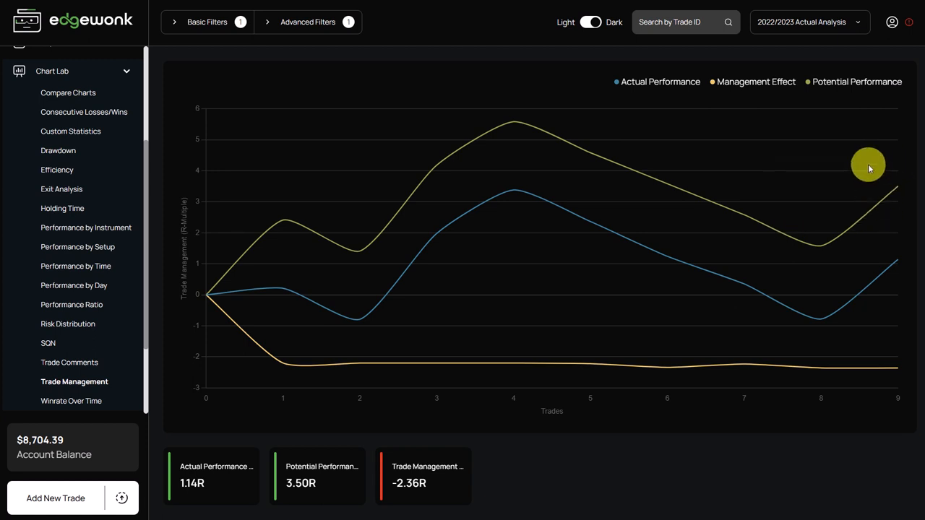
mouse_move(912, 240)
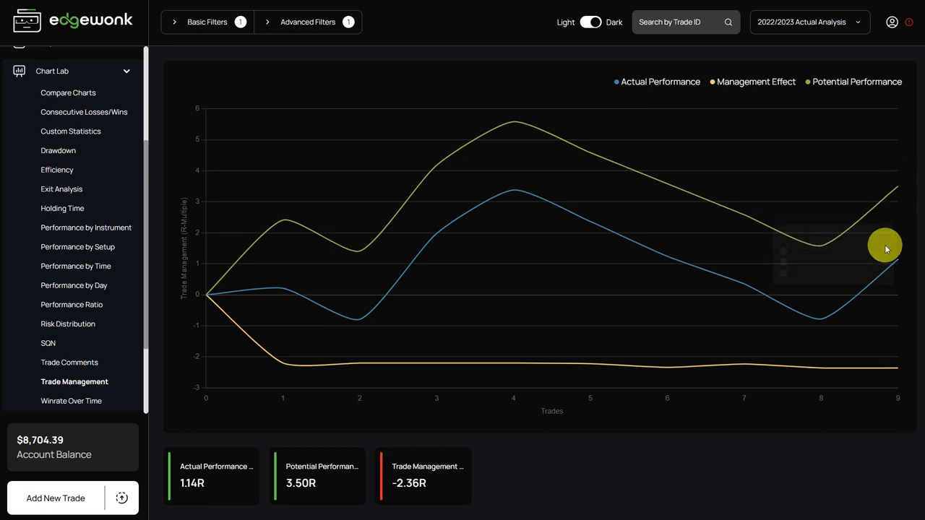
mouse_move(881, 271)
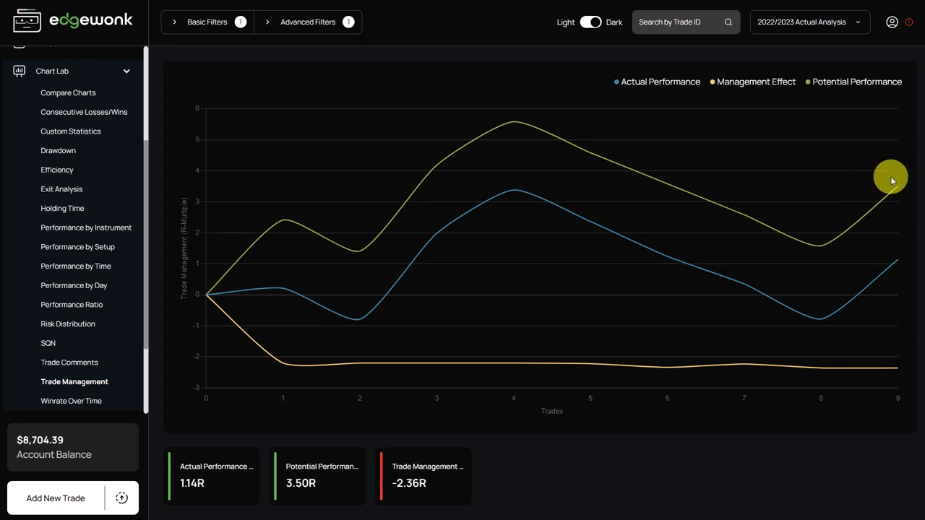
mouse_move(887, 203)
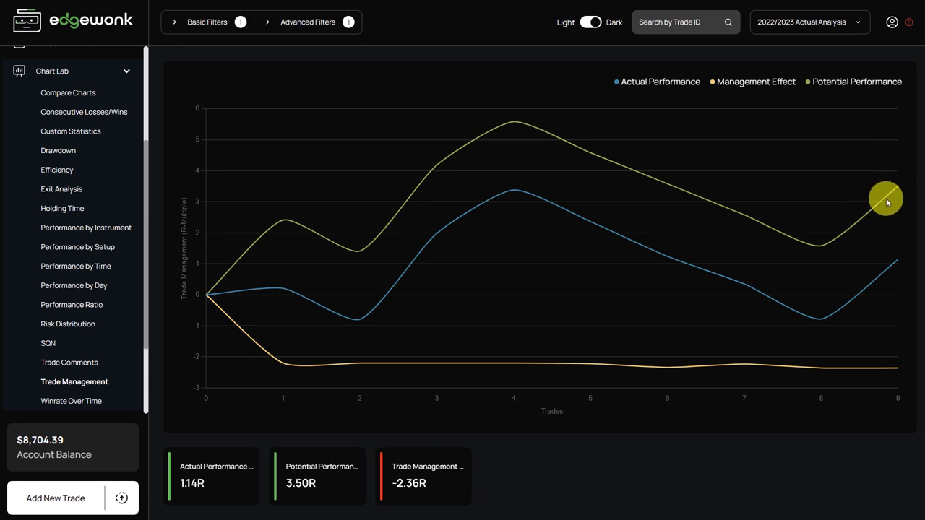
mouse_move(817, 201)
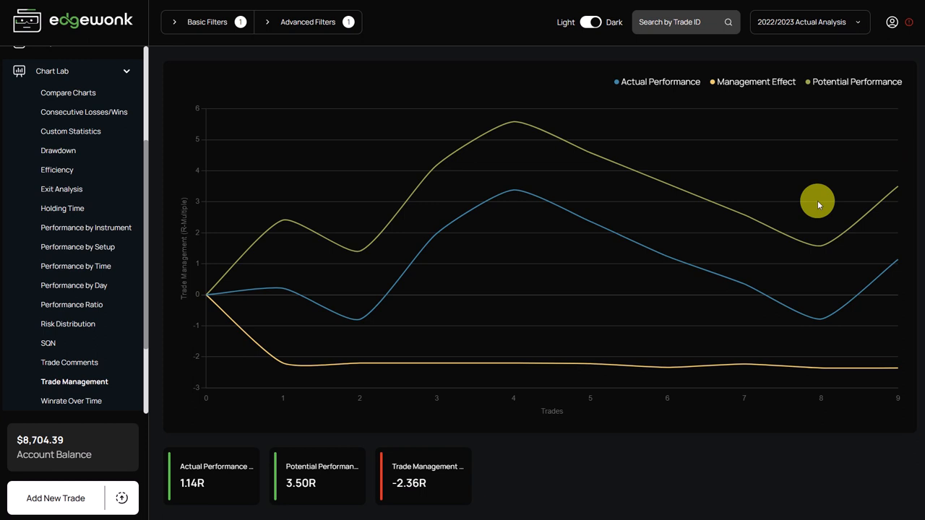
Switch the Custom Statistics chart from ATR to the Entry Session statistic
left_click(71, 296)
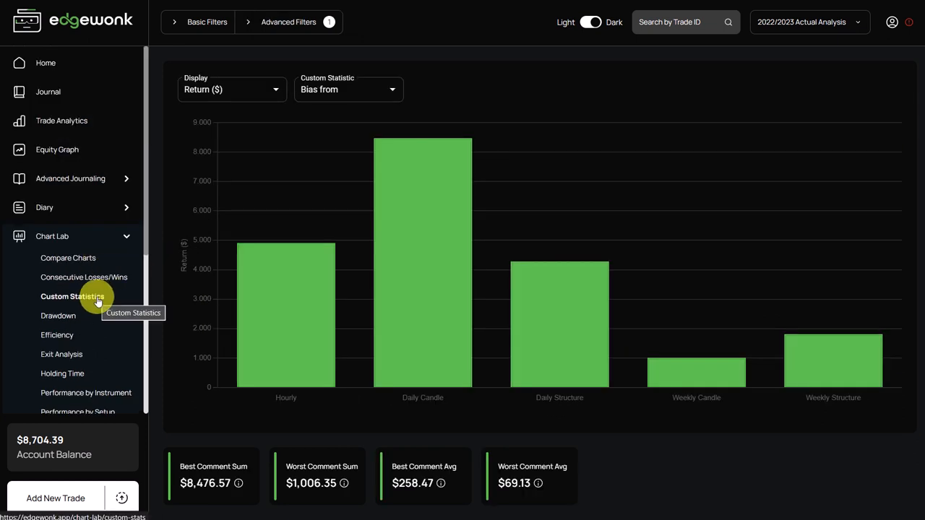
mouse_move(116, 300)
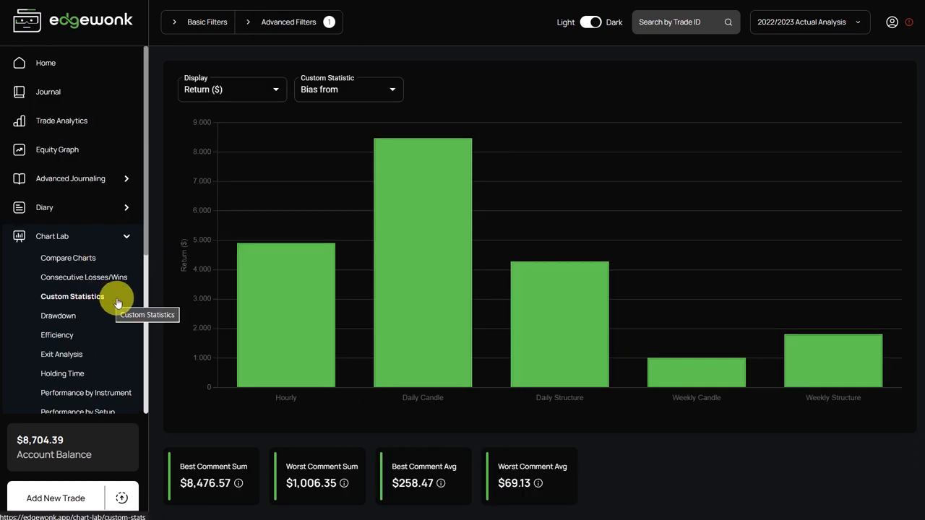
mouse_move(415, 280)
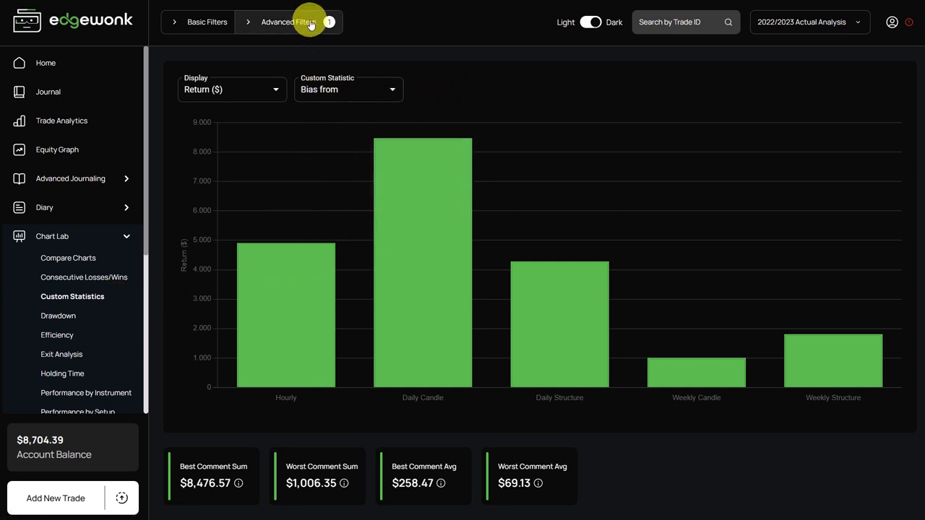
left_click(348, 89)
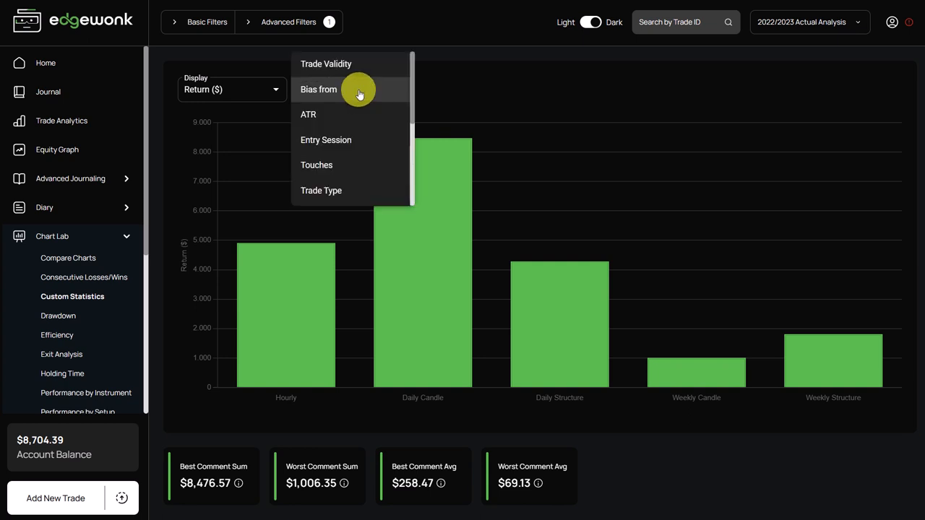
left_click(308, 114)
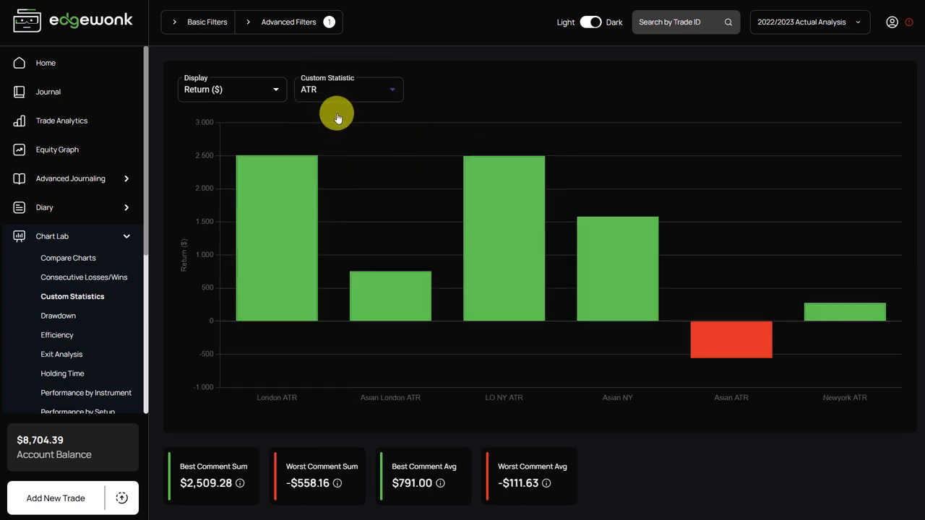
mouse_move(730, 340)
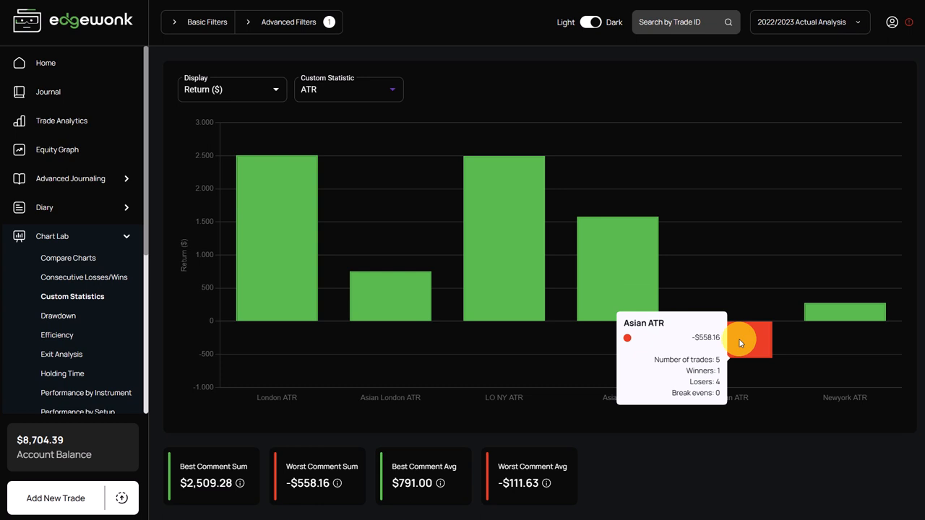
mouse_move(698, 321)
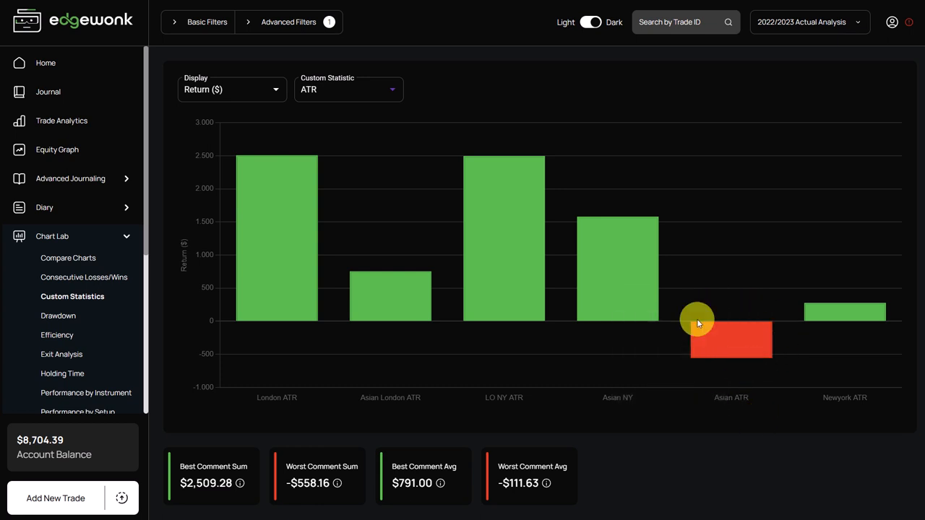
left_click(348, 89)
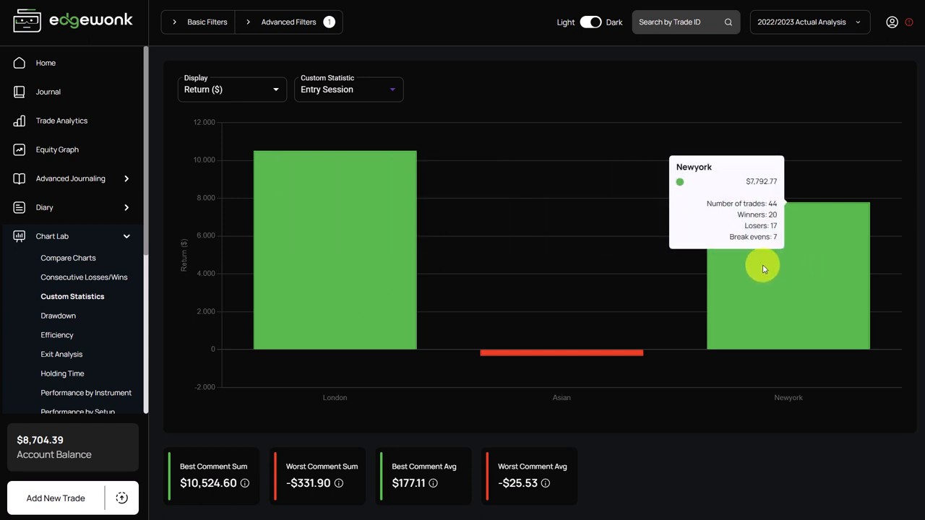
mouse_move(581, 361)
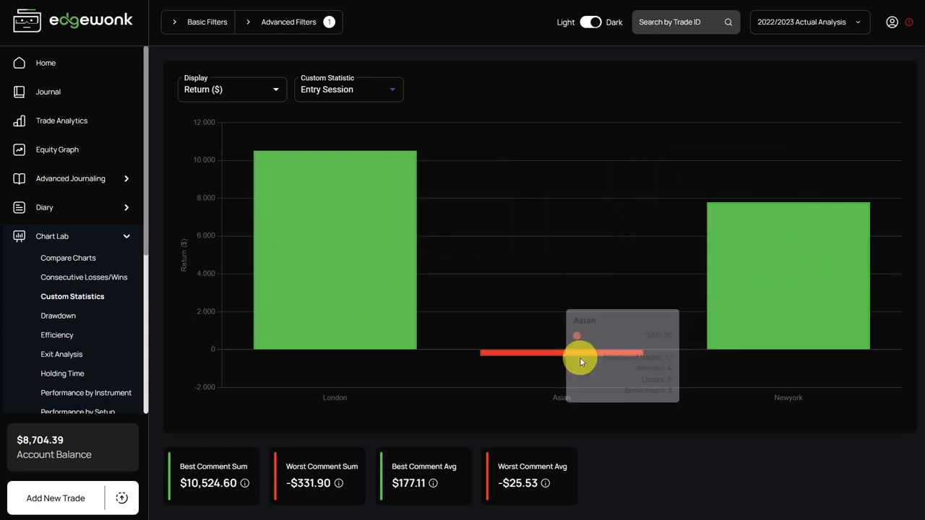
mouse_move(545, 336)
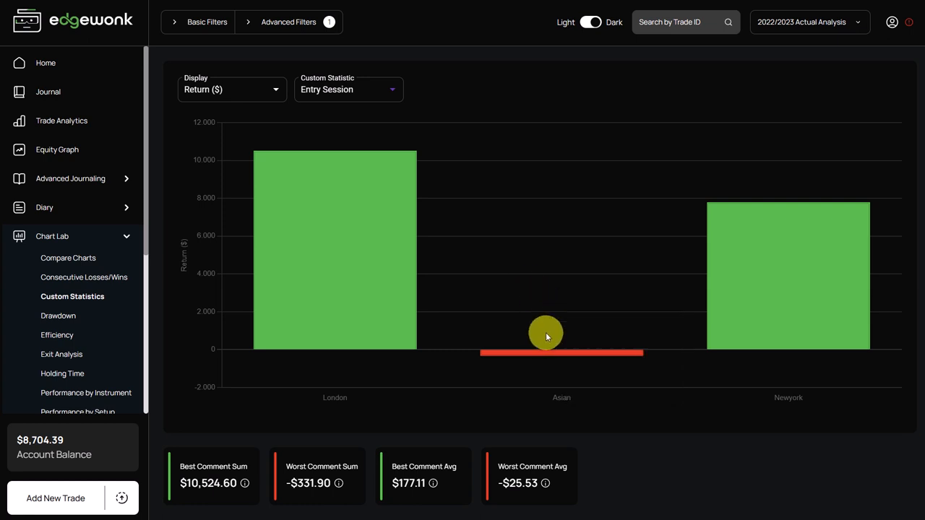
mouse_move(552, 354)
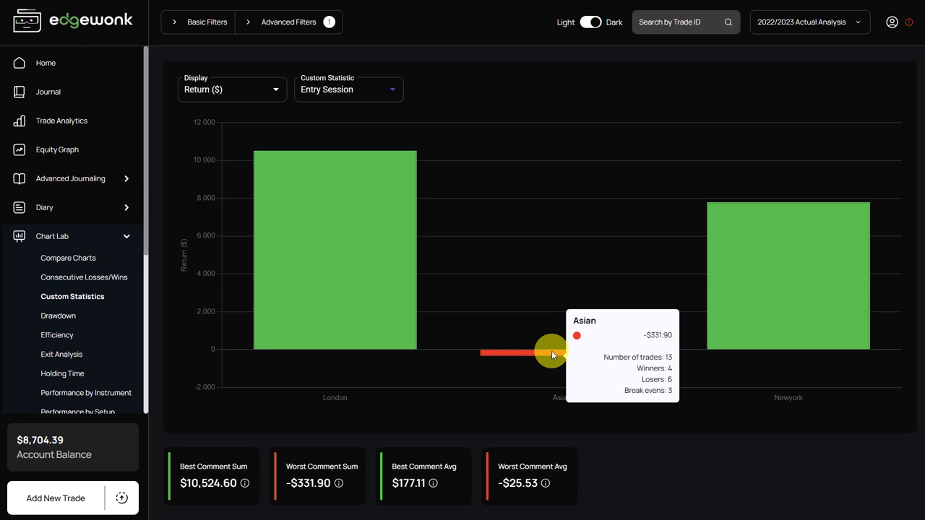
mouse_move(560, 304)
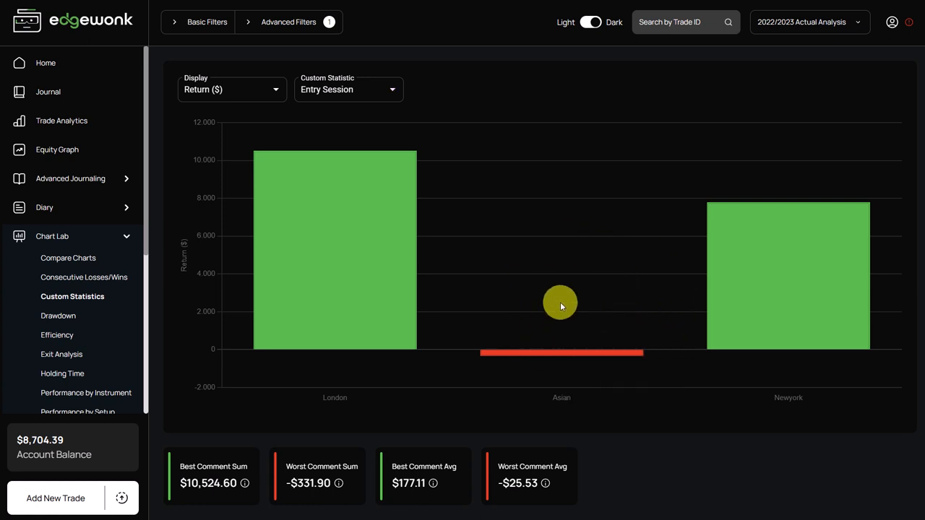
mouse_move(654, 325)
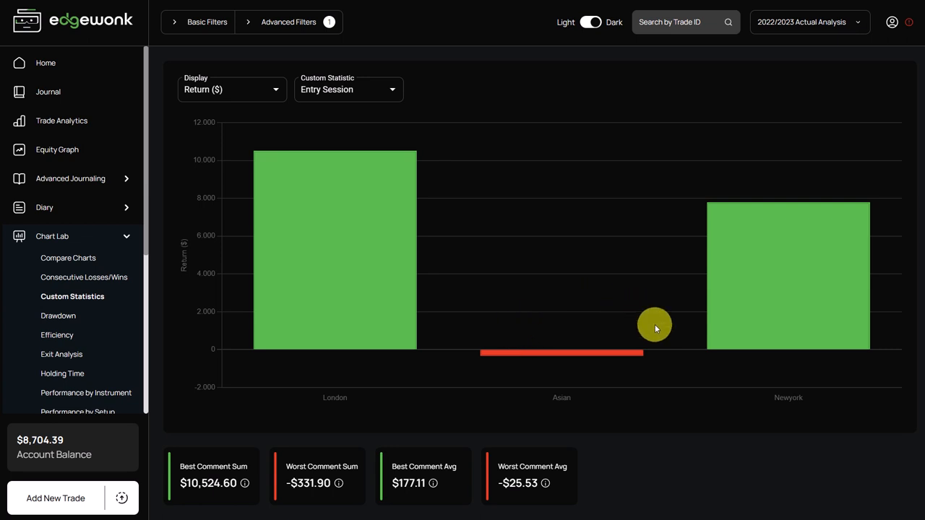
mouse_move(619, 378)
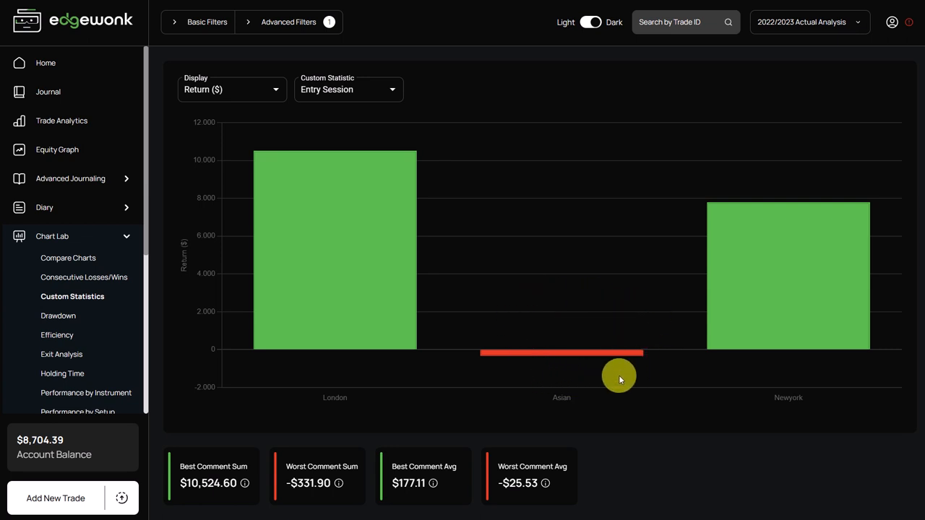
mouse_move(550, 304)
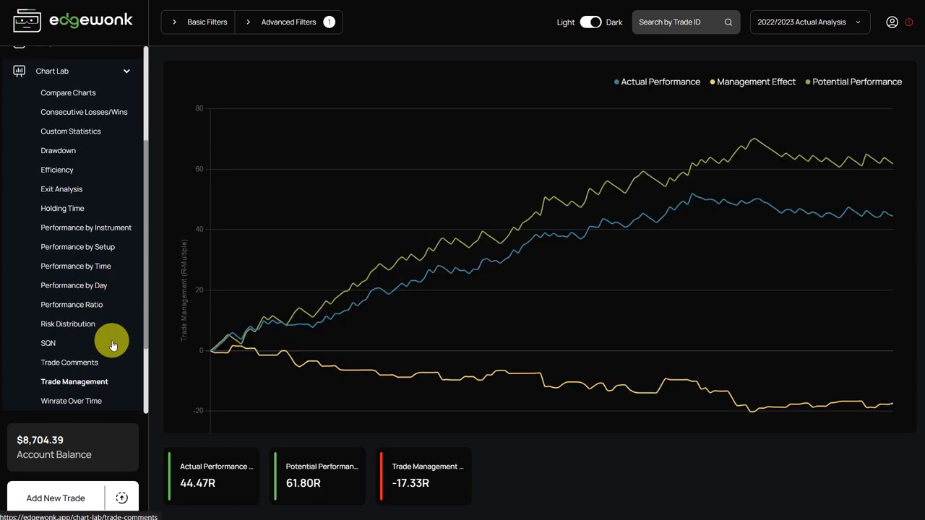
Filter Trade Management to Asian entry session with Match All Custom Statistics enabled
left_click(288, 21)
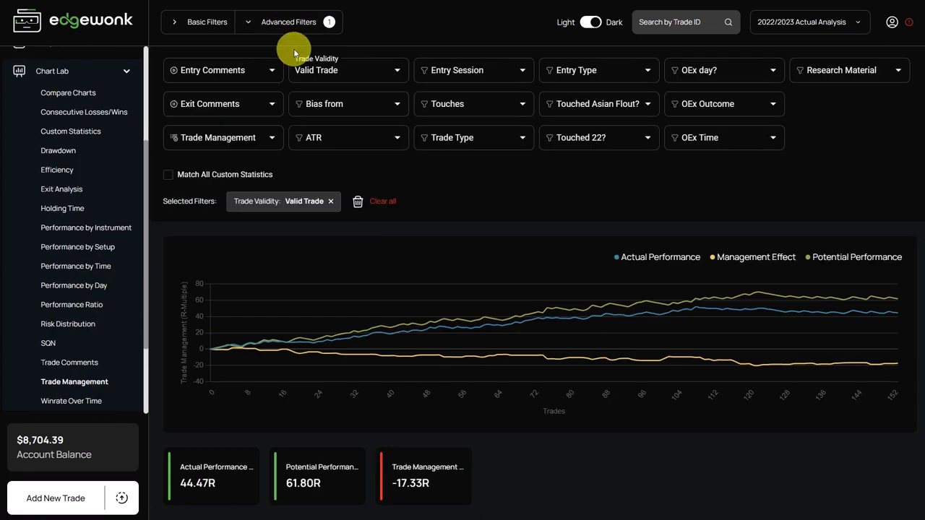
left_click(473, 70)
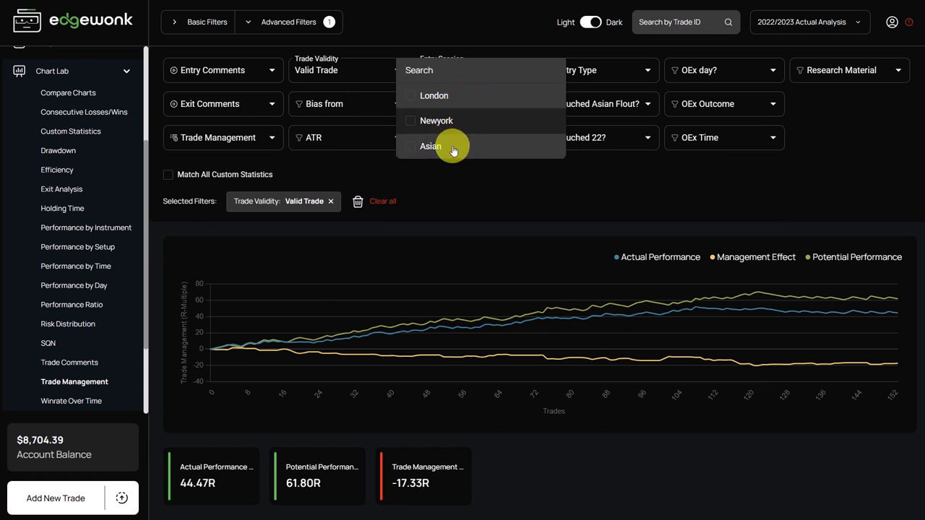
left_click(430, 146)
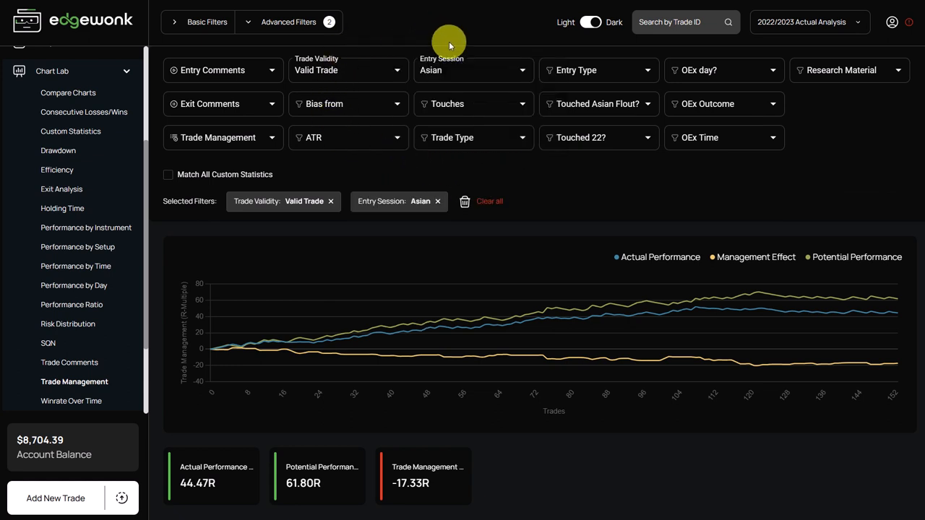
mouse_move(252, 179)
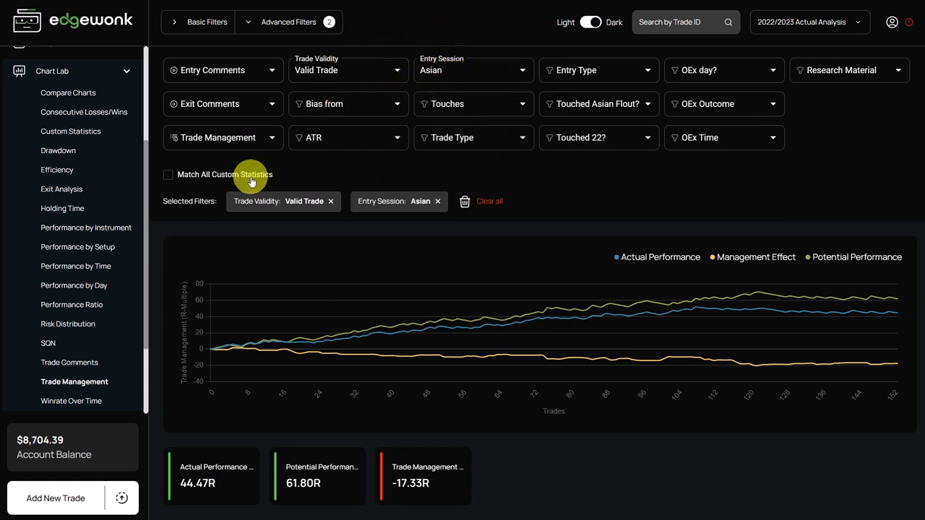
left_click(168, 174)
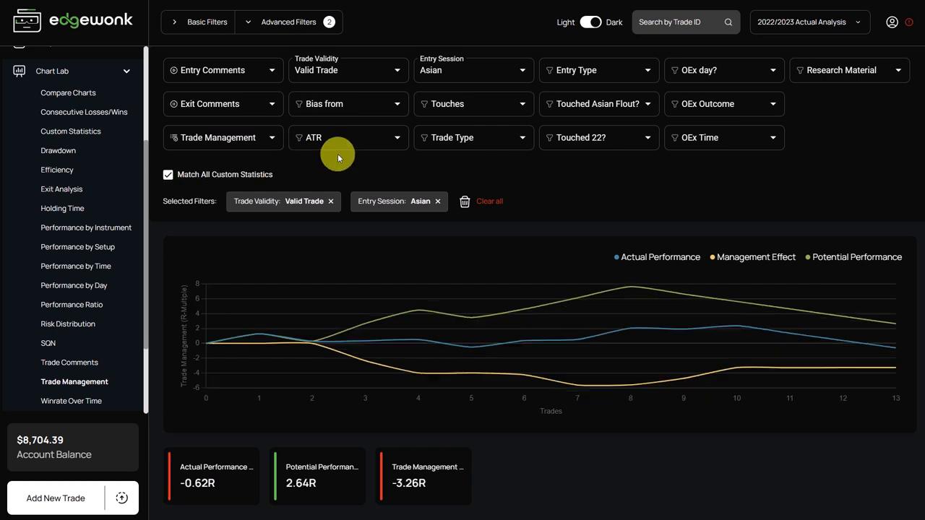
mouse_move(302, 34)
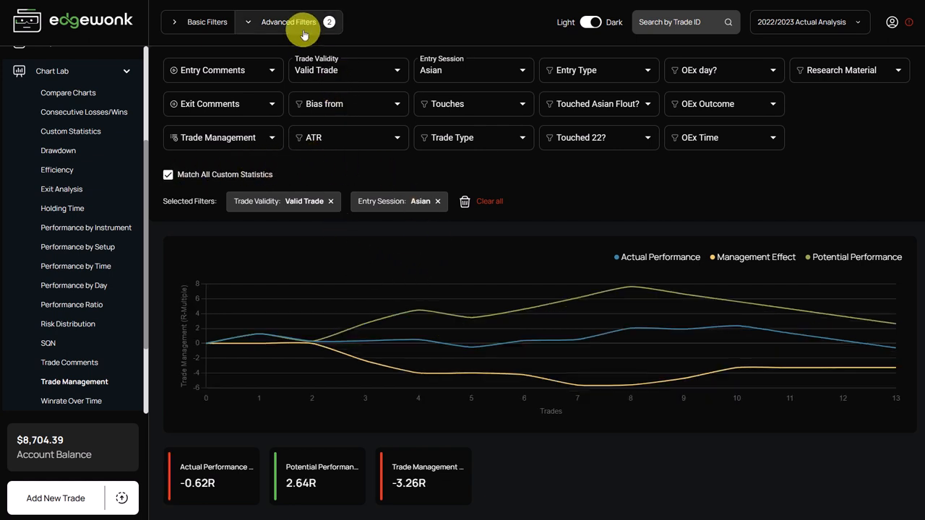
left_click(288, 22)
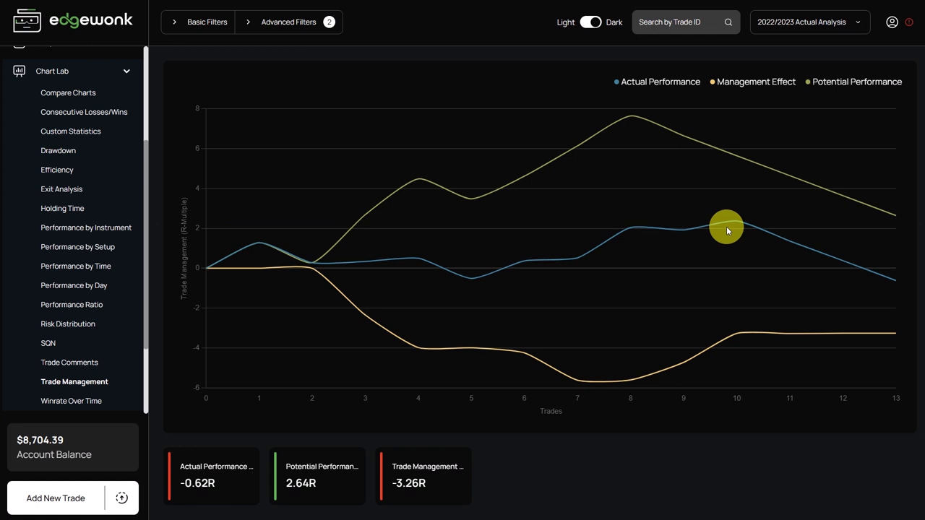
mouse_move(880, 206)
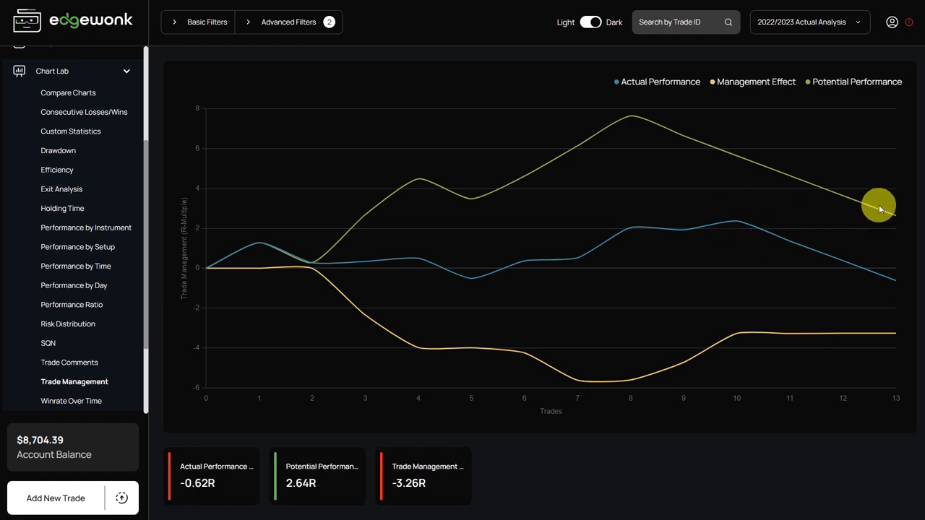
mouse_move(871, 213)
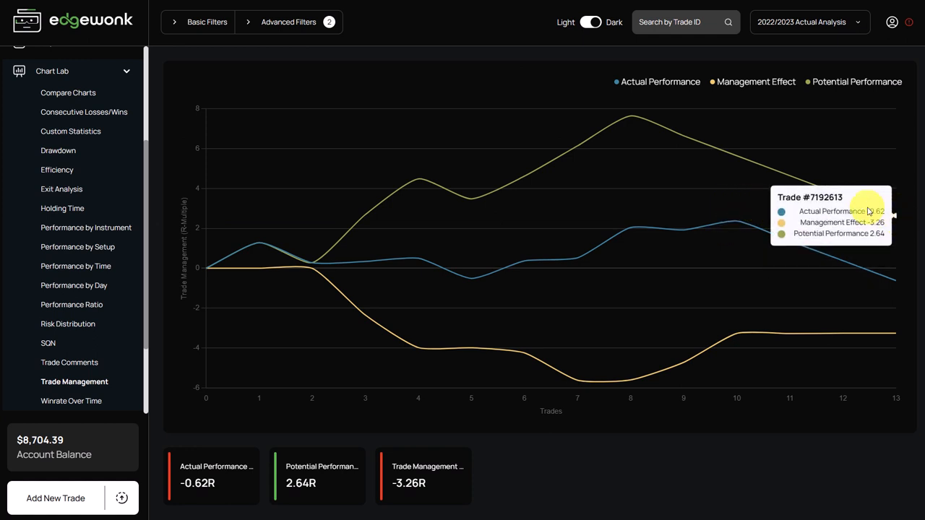
mouse_move(891, 212)
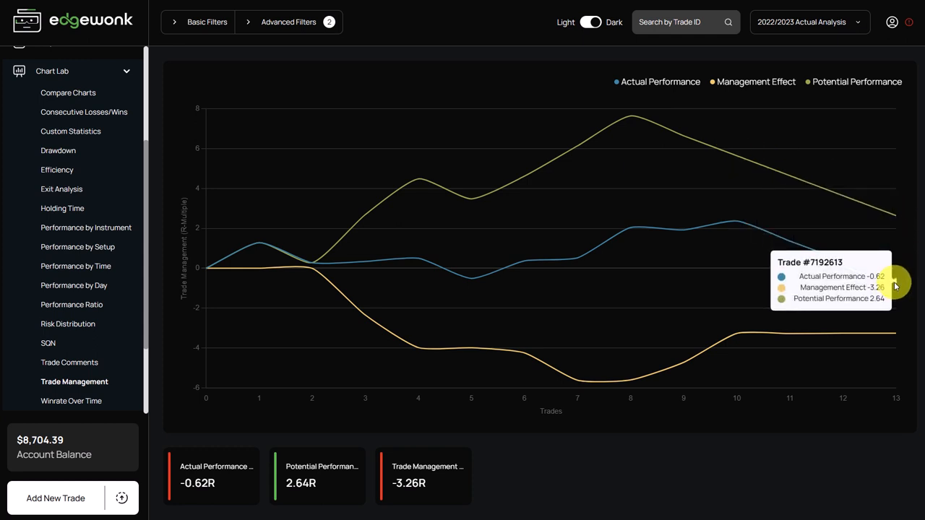
mouse_move(886, 210)
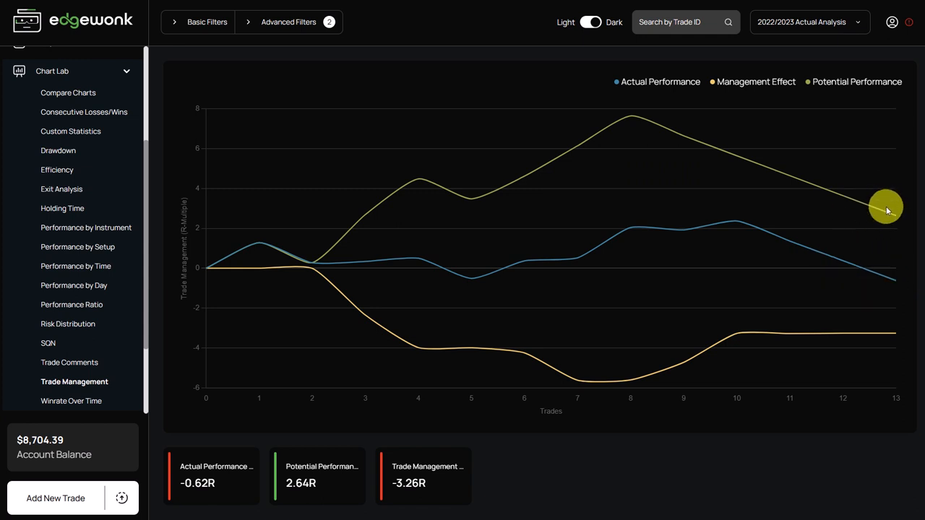
mouse_move(237, 63)
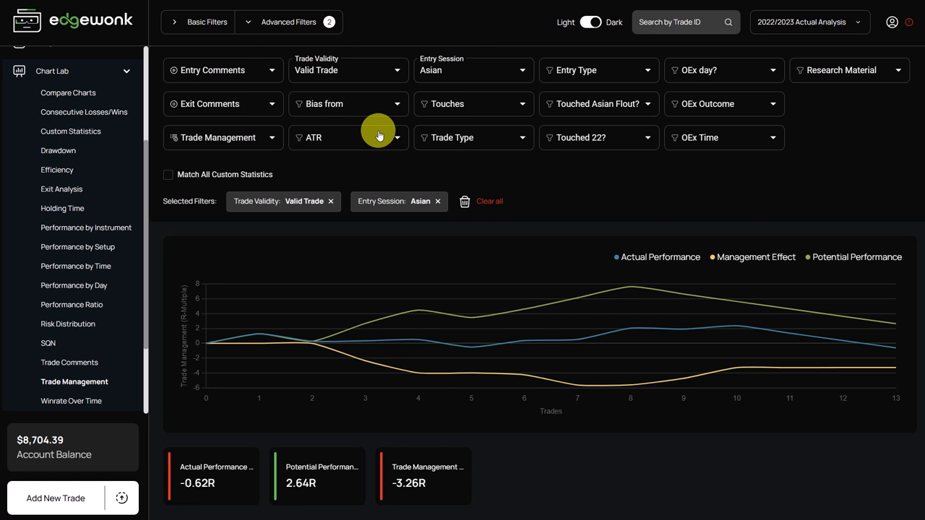
Show the equity graph with 153 trades, 45.10% winrate and 272% return
left_click(58, 149)
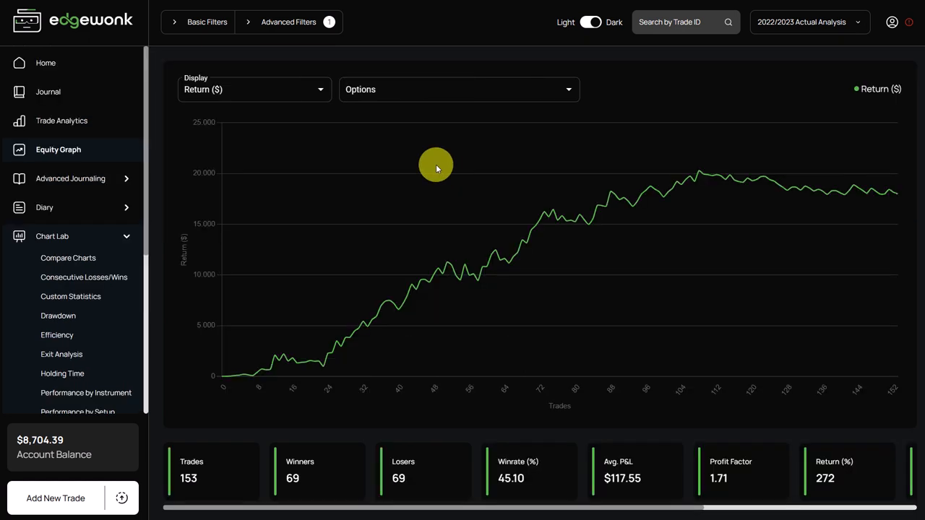
mouse_move(508, 168)
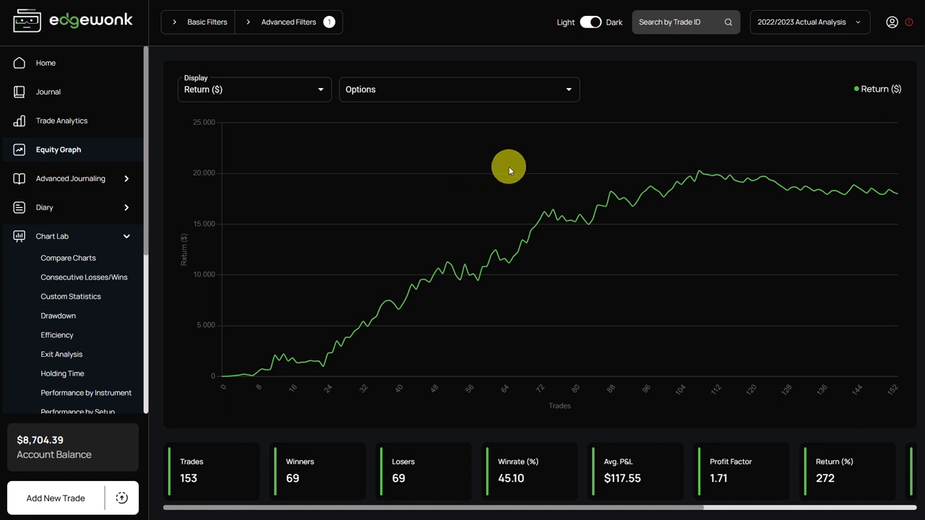
mouse_move(542, 167)
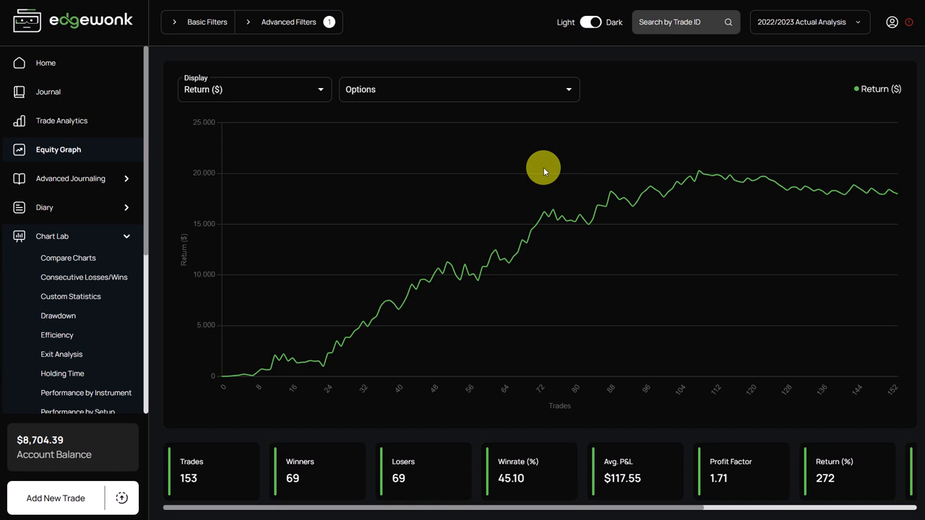
mouse_move(491, 189)
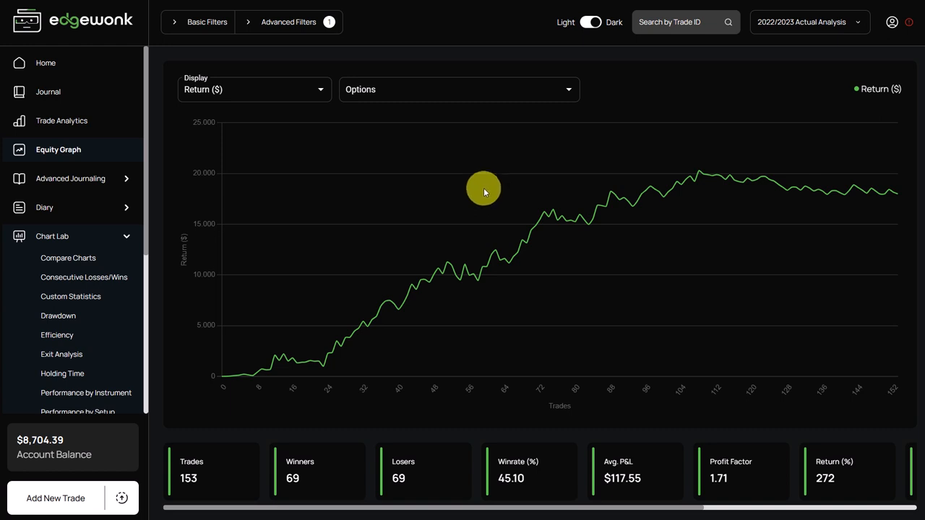
mouse_move(481, 190)
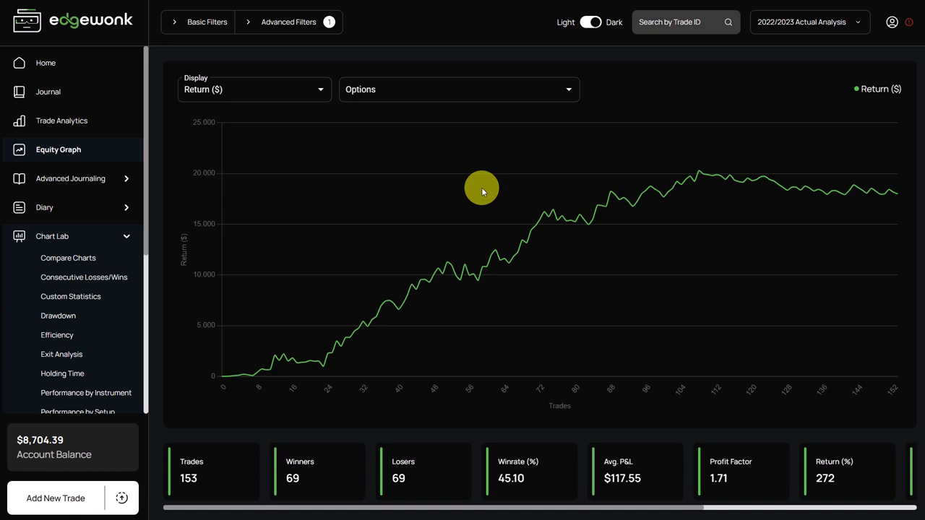